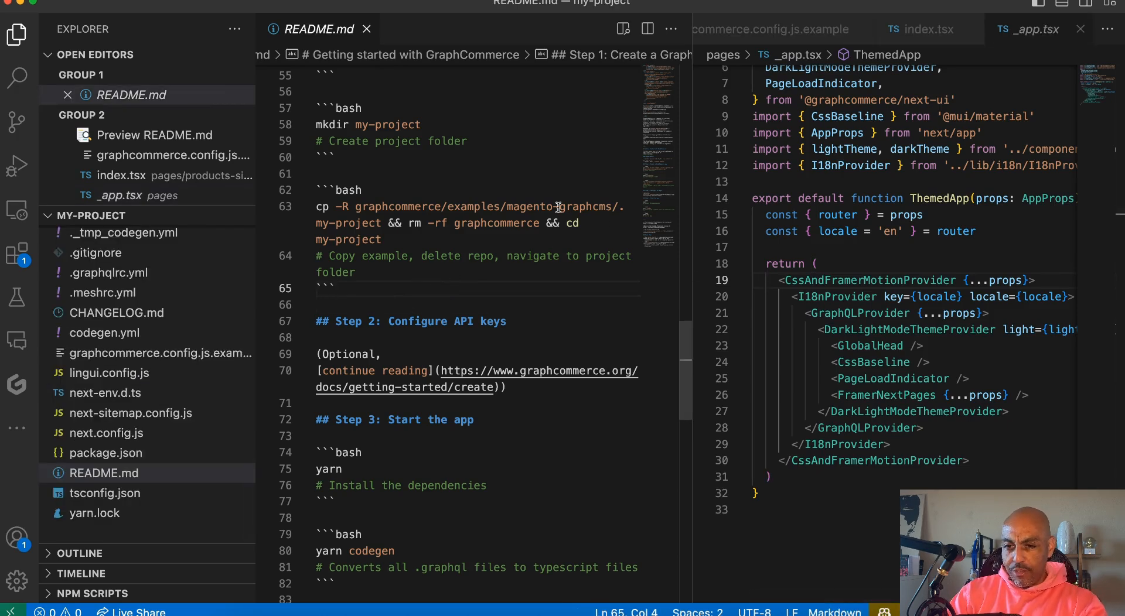
Close every open editor so the my-project workspace shows no files
{"action": "left_click", "coordinate": [17, 34]}
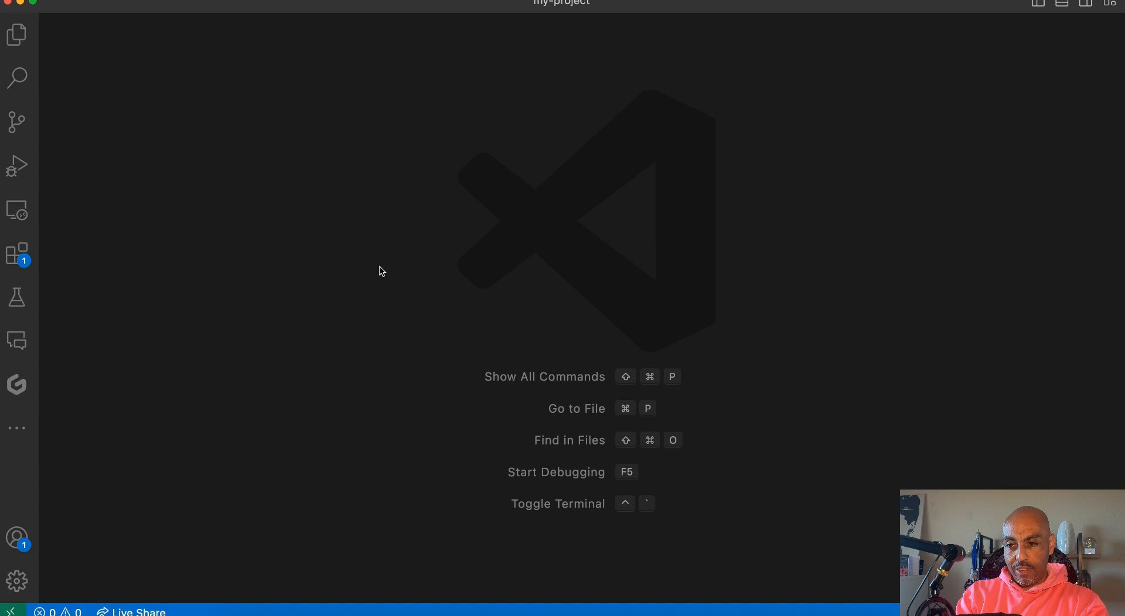
Find pages/_app.tsx through Quick Open with the query 'app' and open it
{"action": "type", "text": "app"}
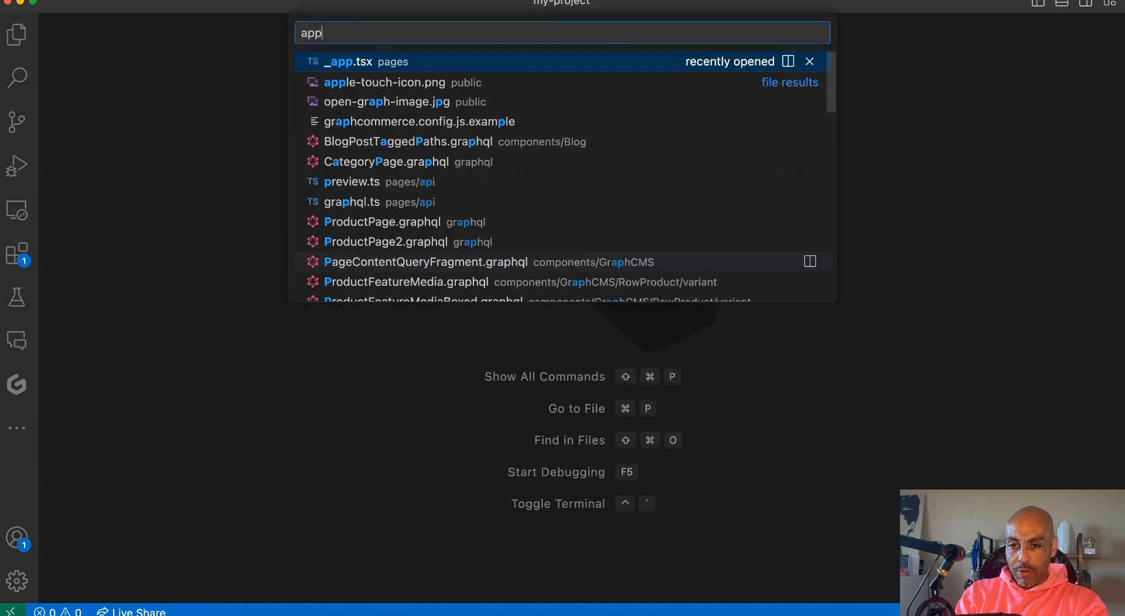
{"action": "key", "text": "Escape"}
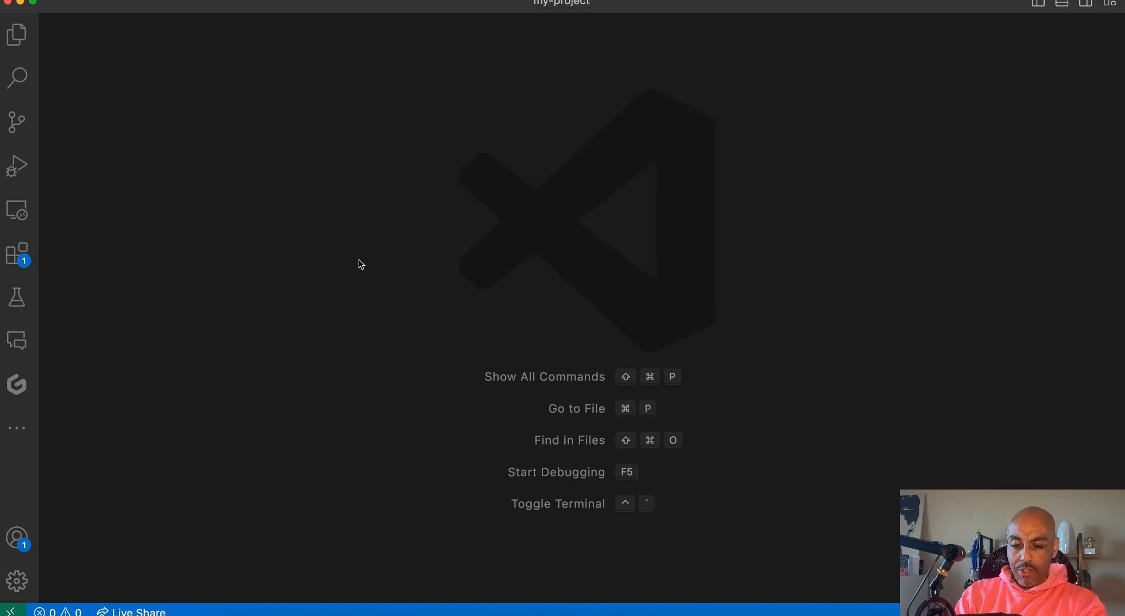
{"action": "mouse_move", "coordinate": [280, 234]}
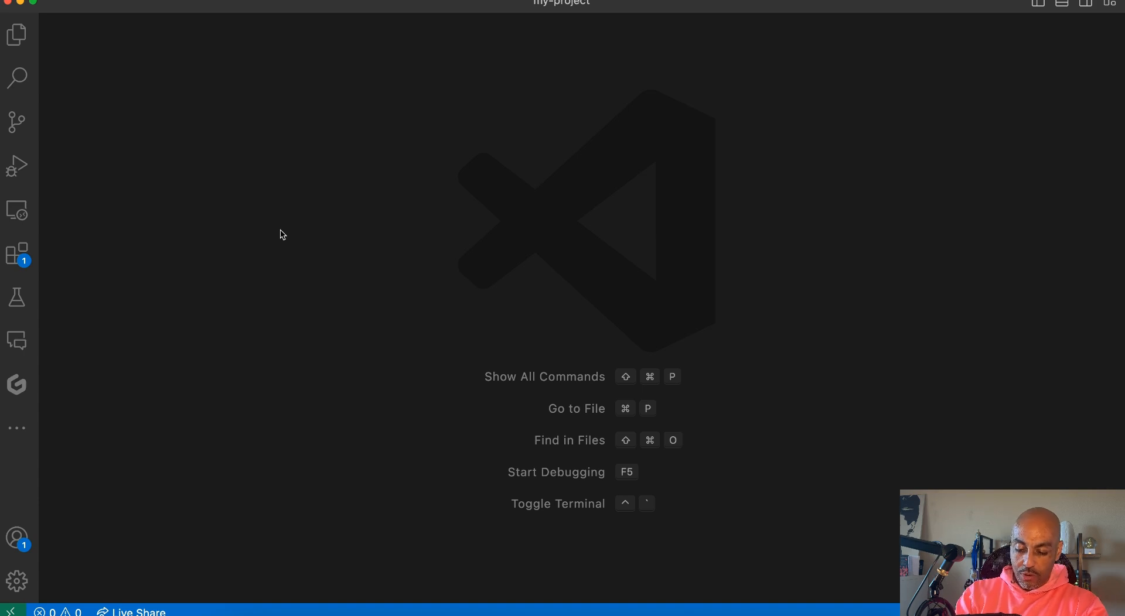
{"action": "key", "text": "cmd+p"}
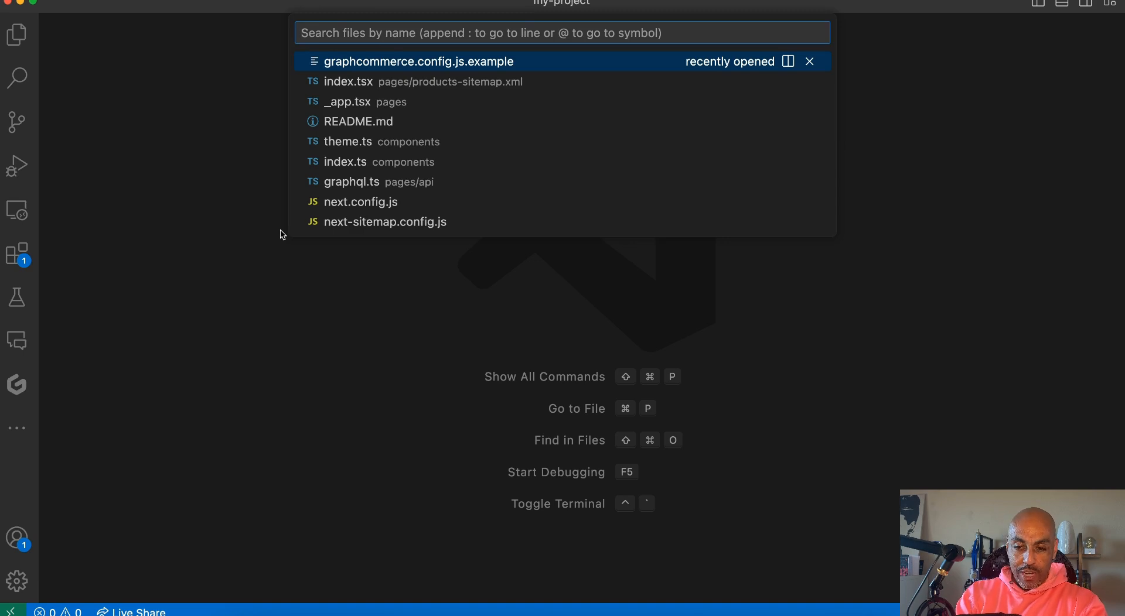
{"action": "type", "text": "app"}
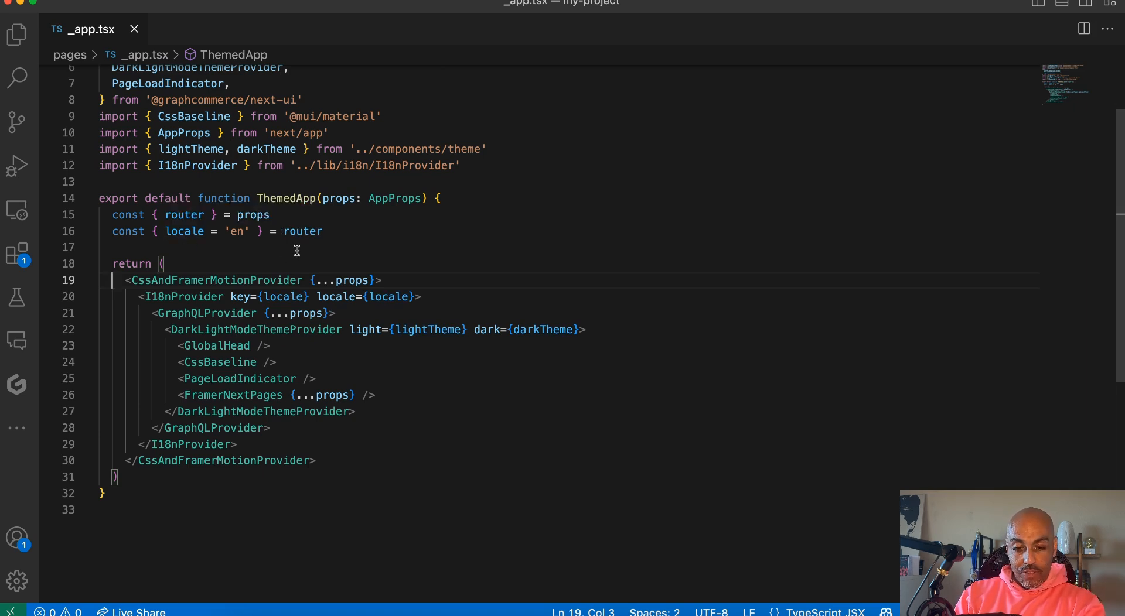
{"action": "mouse_move", "coordinate": [380, 260]}
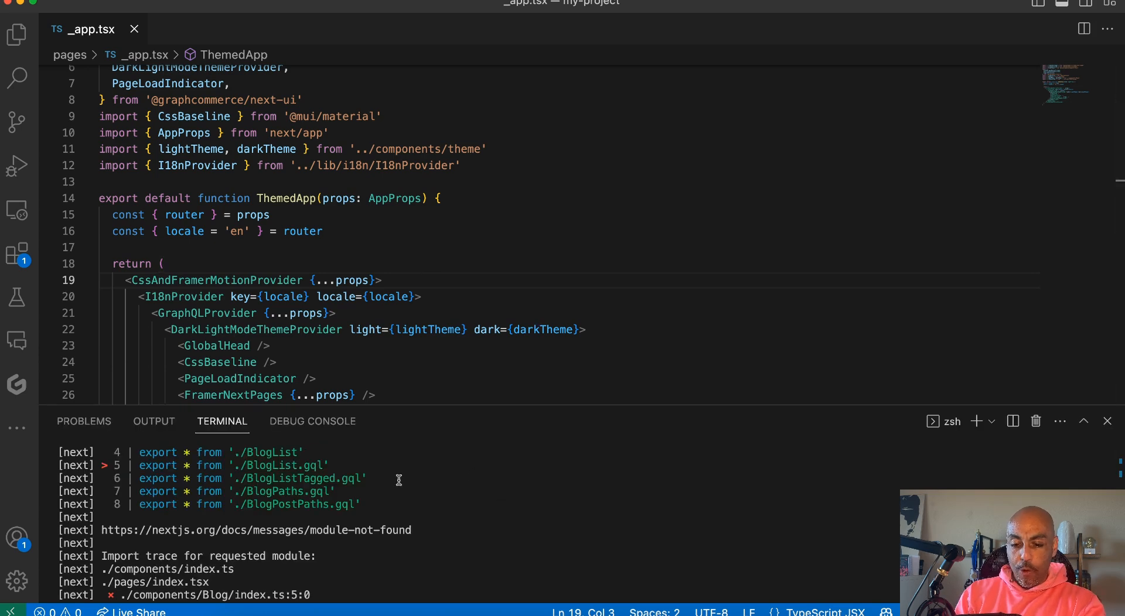
{"action": "mouse_move", "coordinate": [517, 490]}
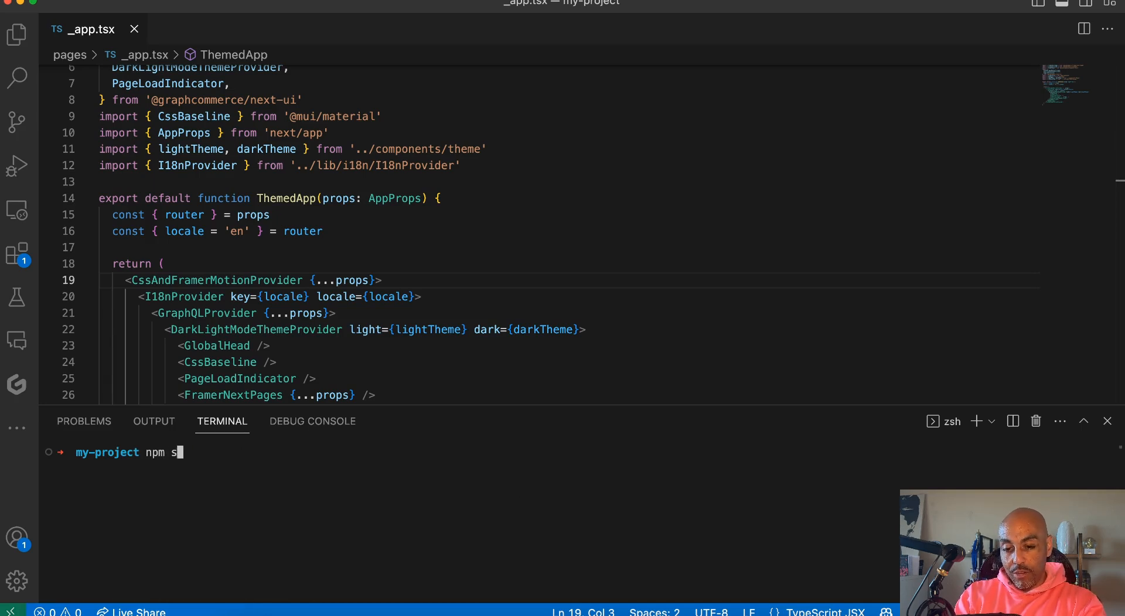
Run npm start in the terminal and open GlobalHead.tsx beside _app.tsx
{"action": "key", "text": "Enter"}
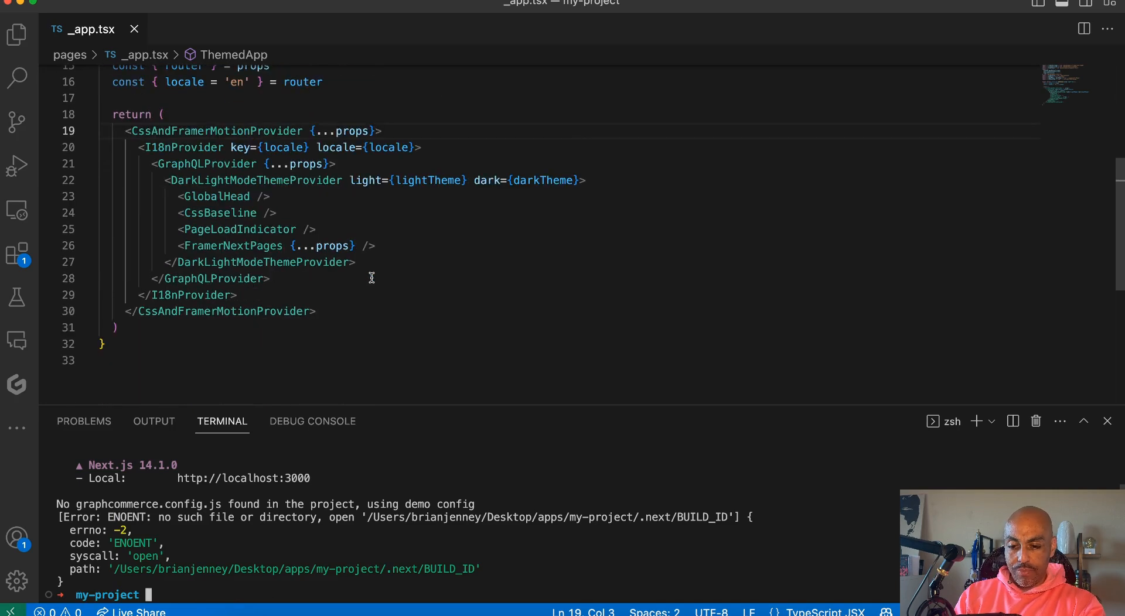
{"action": "mouse_move", "coordinate": [219, 213]}
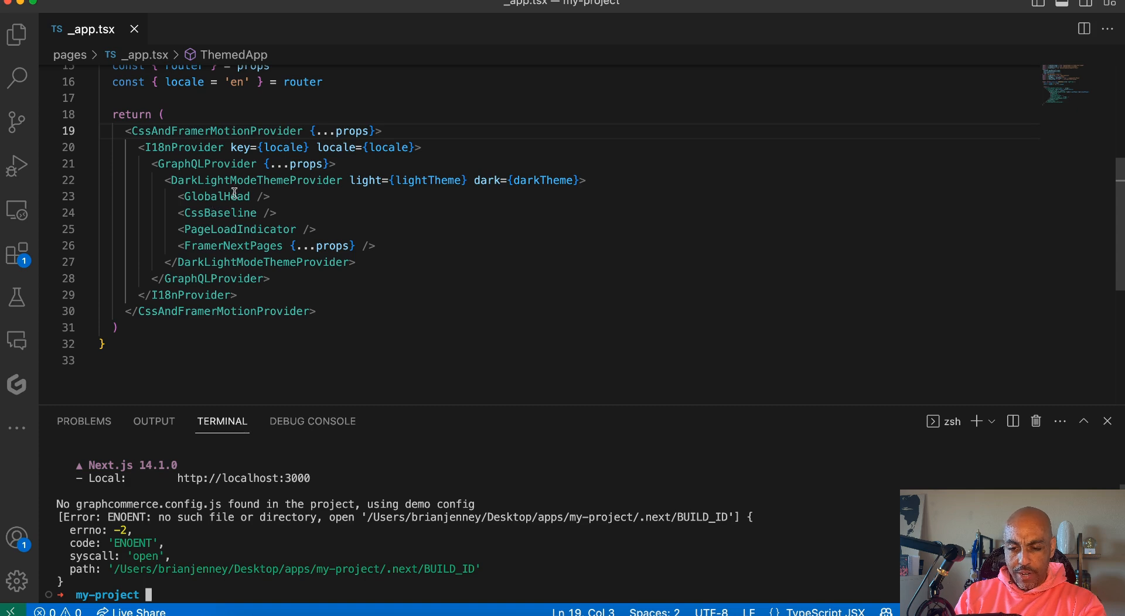
{"action": "left_click", "coordinate": [215, 196]}
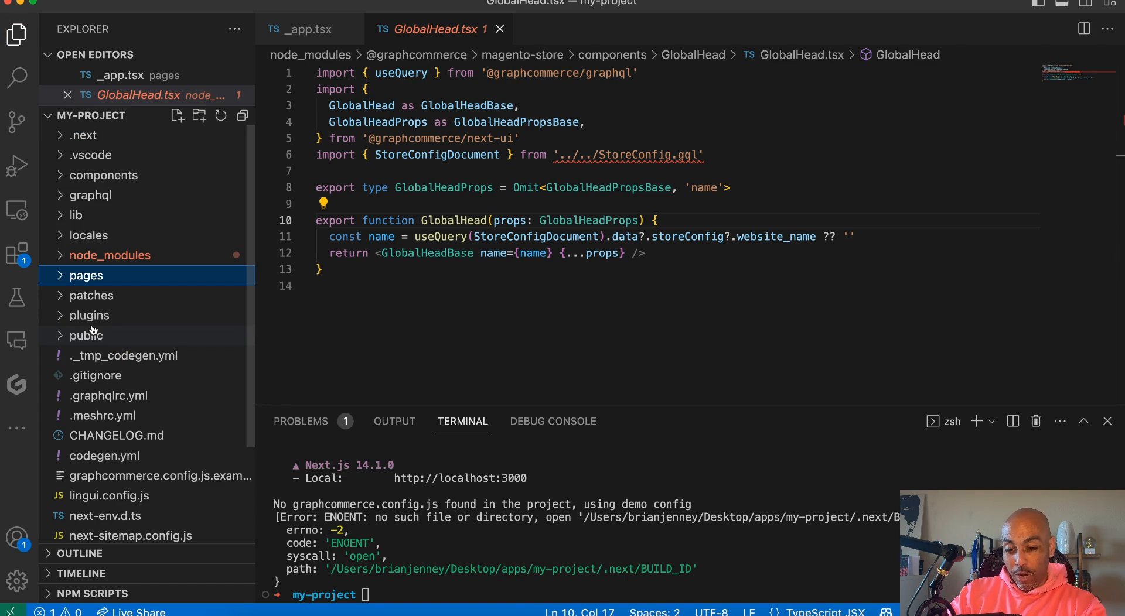
{"action": "mouse_move", "coordinate": [85, 336]}
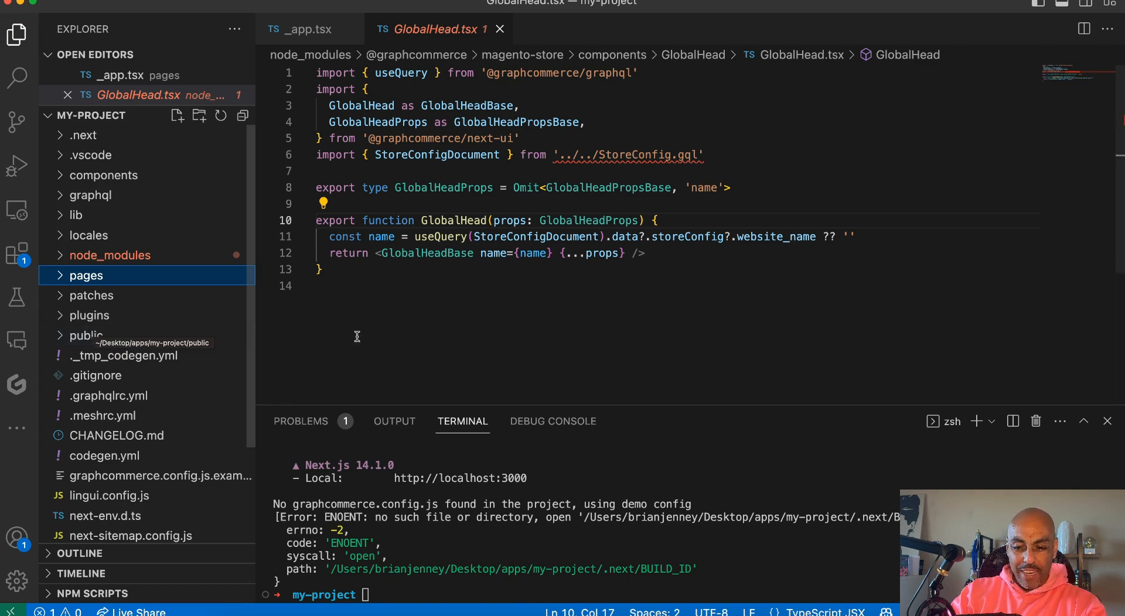
Open pages/cart.tsx via Quick Open ('theme', then 'cart') and scroll through its productListRenderer imports
{"action": "key", "text": "Cmd+P"}
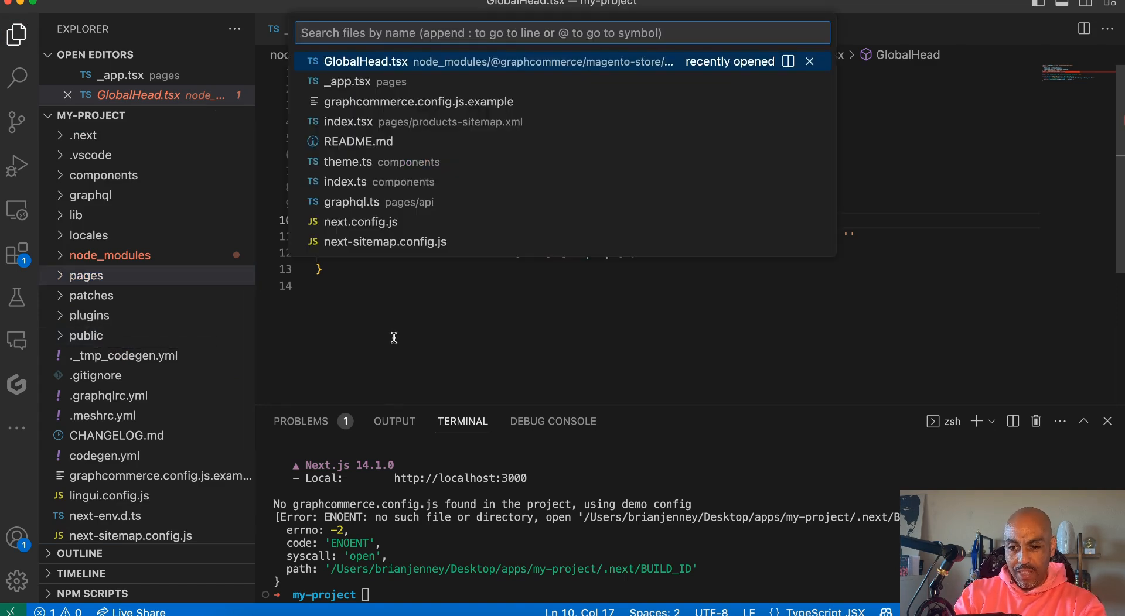
{"action": "type", "text": "theme"}
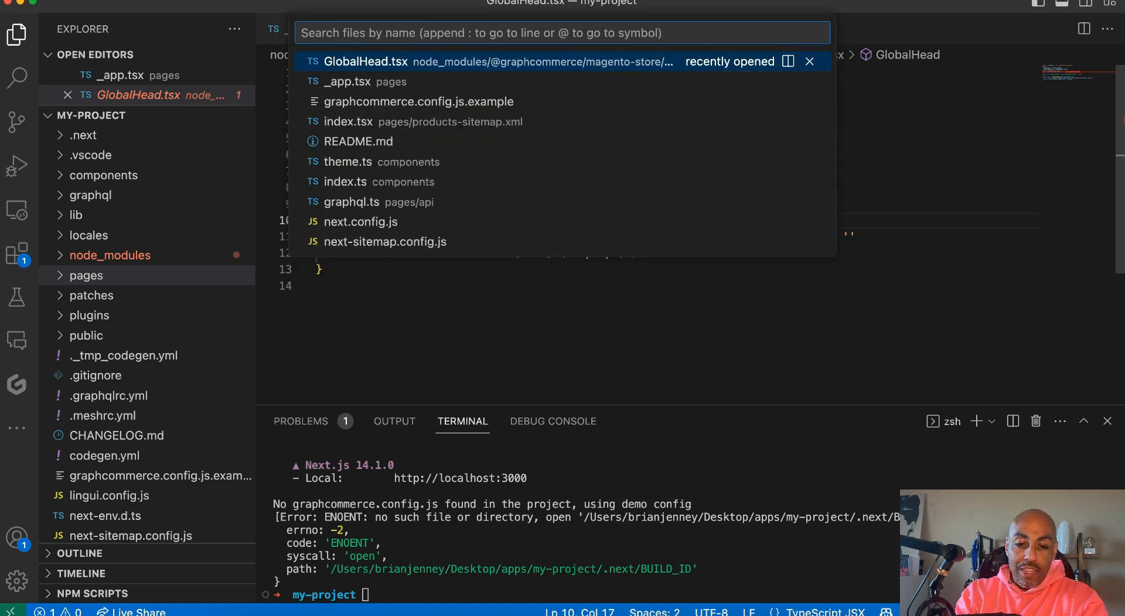
{"action": "type", "text": "cart"}
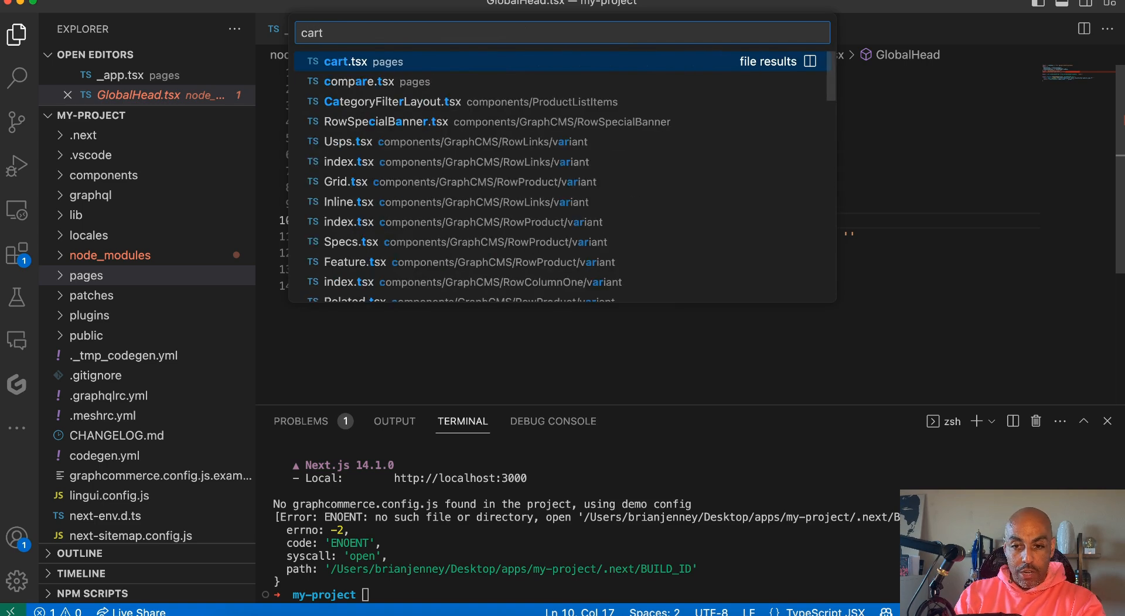
{"action": "left_click", "coordinate": [336, 61]}
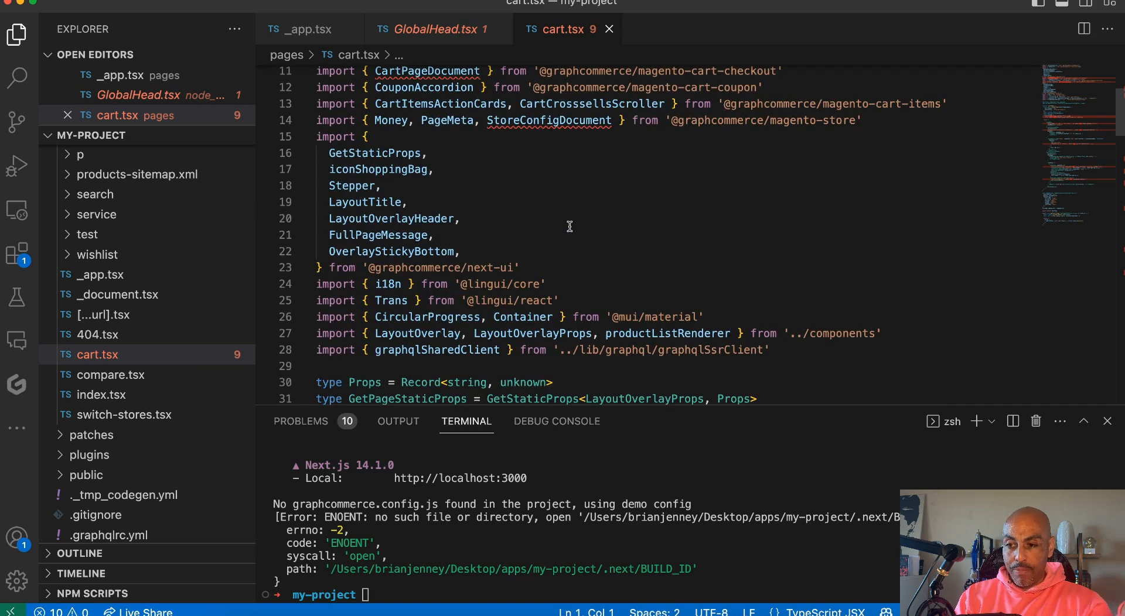
{"action": "scroll", "scroll_direction": "down", "scroll_amount": 3}
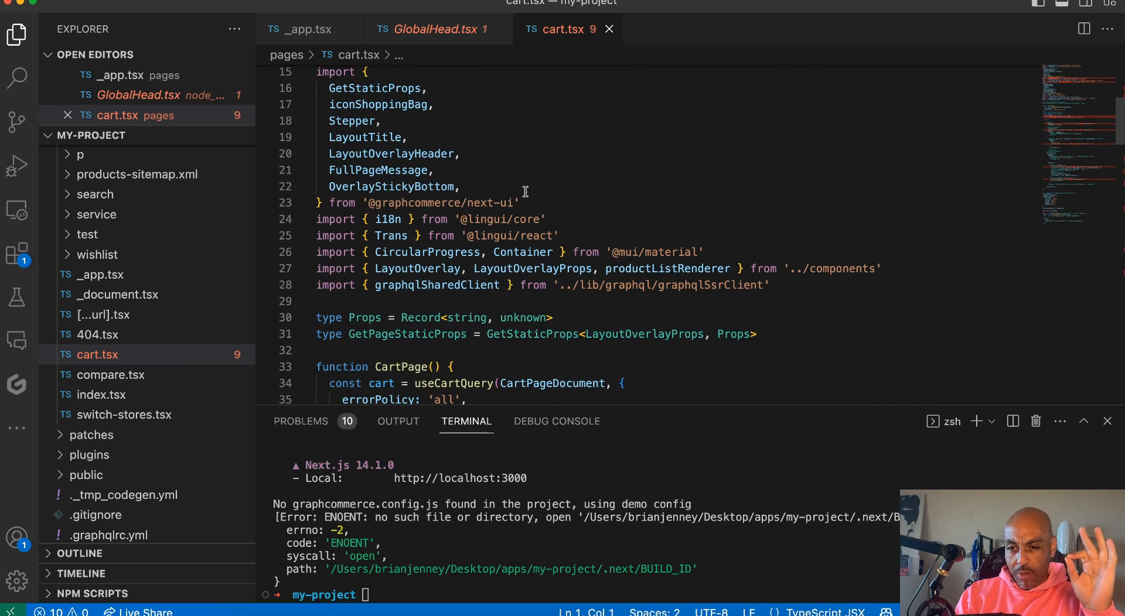
{"action": "scroll", "scroll_direction": "down", "scroll_amount": 3}
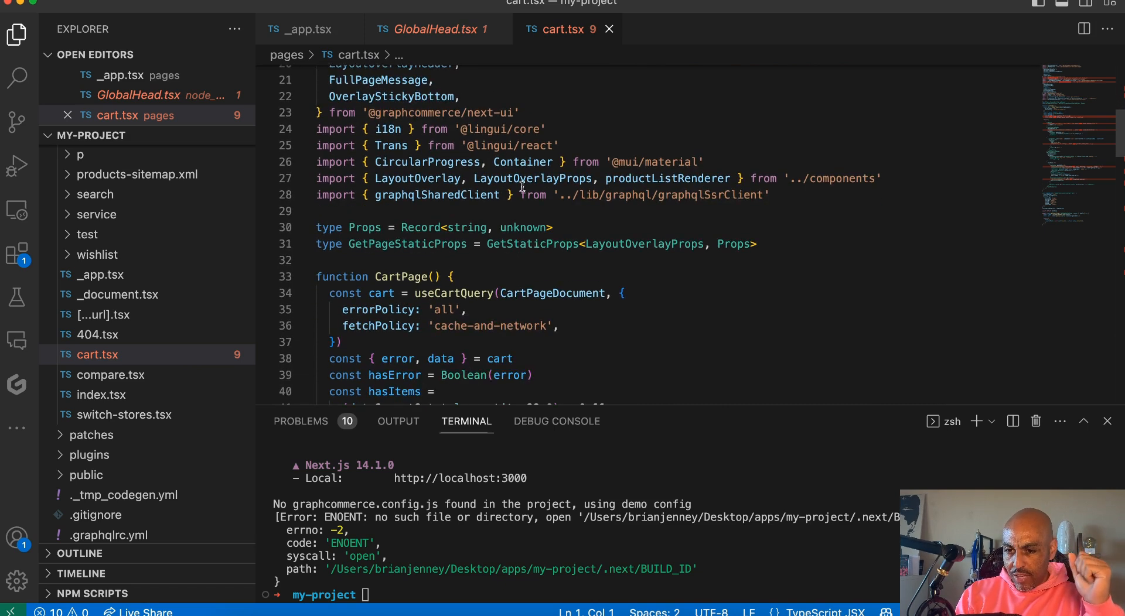
{"action": "mouse_move", "coordinate": [416, 178]}
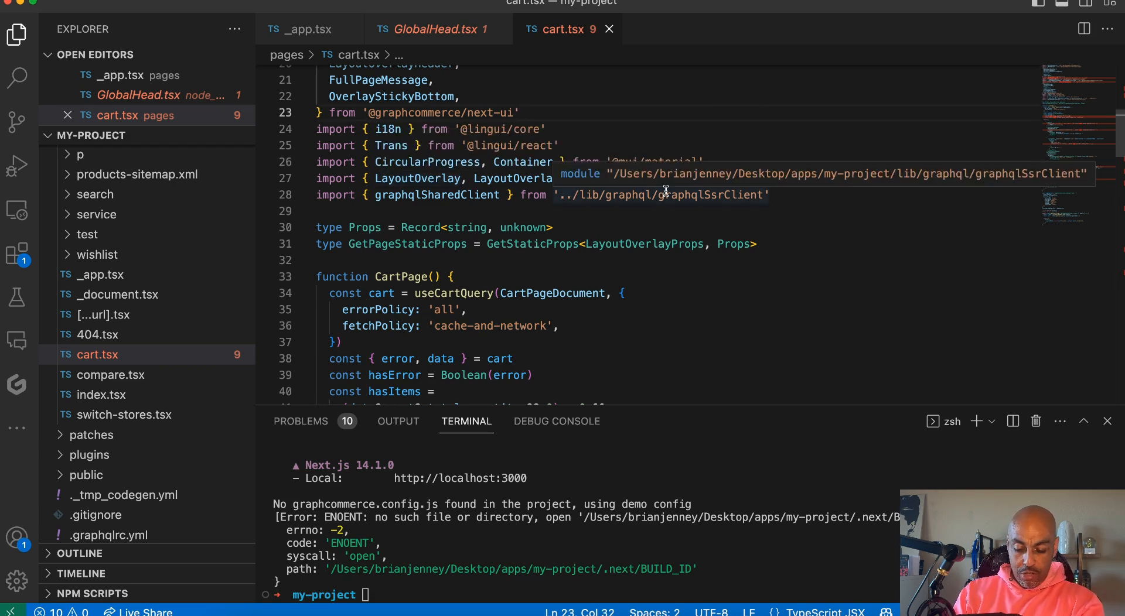
{"action": "type", "text": "pe"}
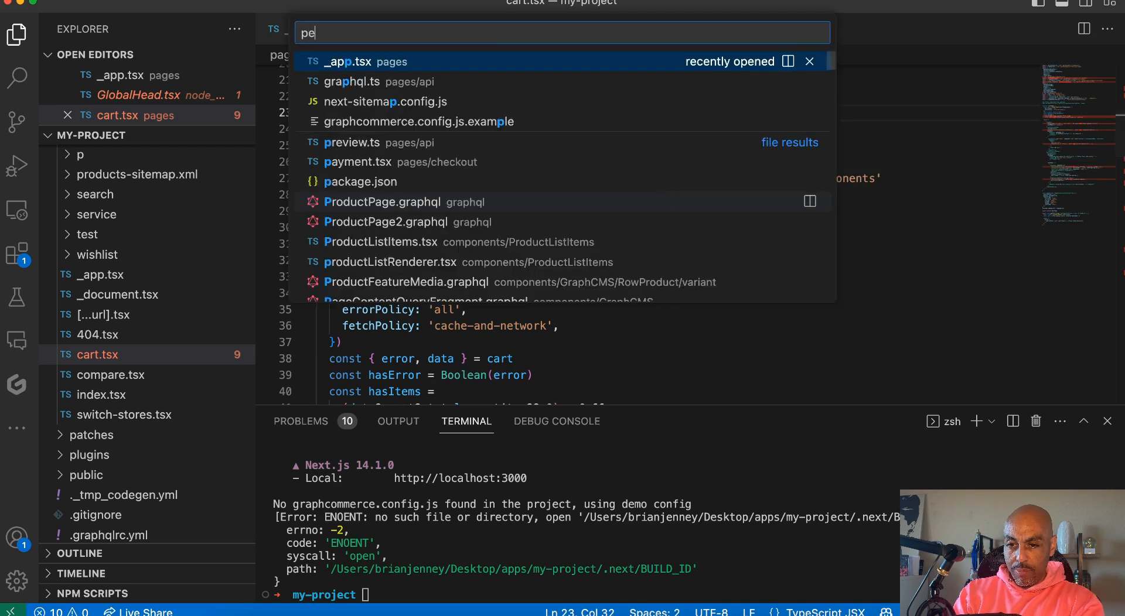
{"action": "type", "text": "roductlistR"}
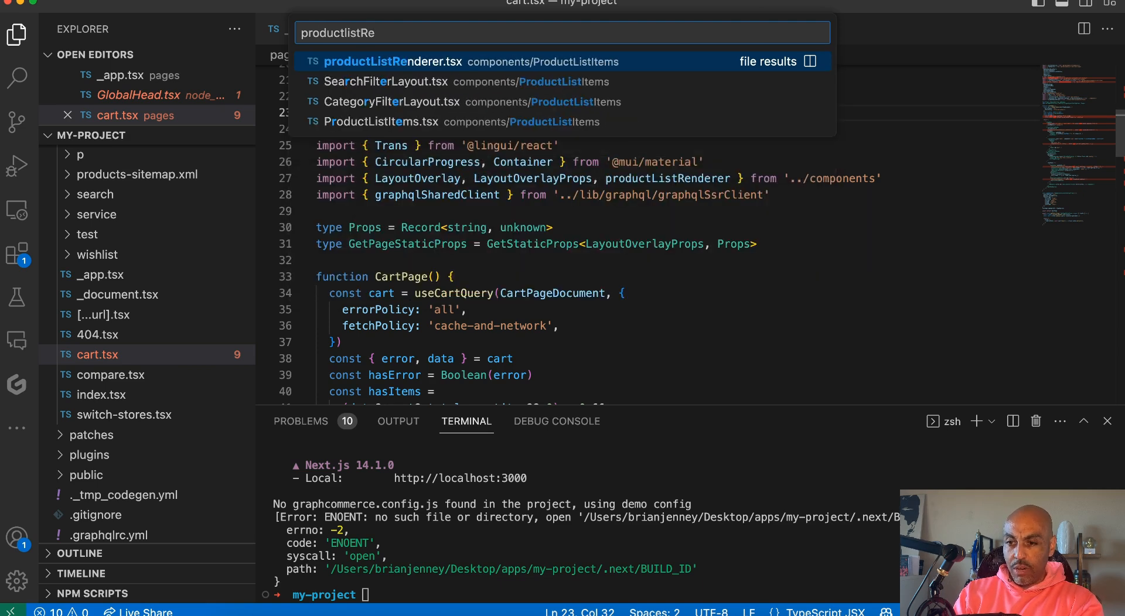
{"action": "key", "text": "Escape"}
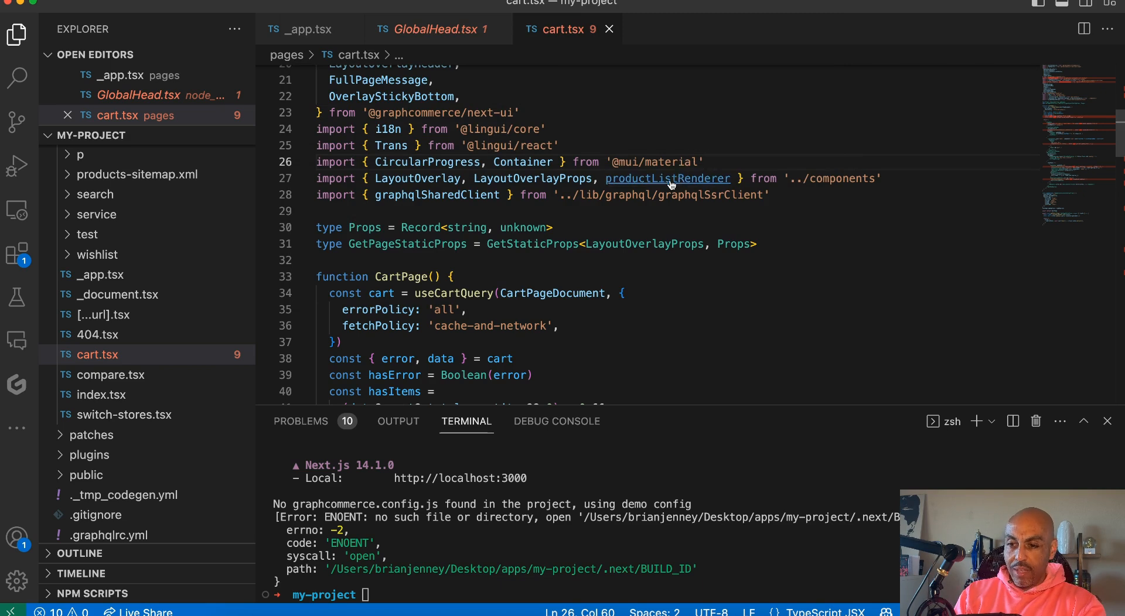
Jump to productListRenderer's definition and on to ProductListItem in node_modules
{"action": "left_click", "coordinate": [667, 178]}
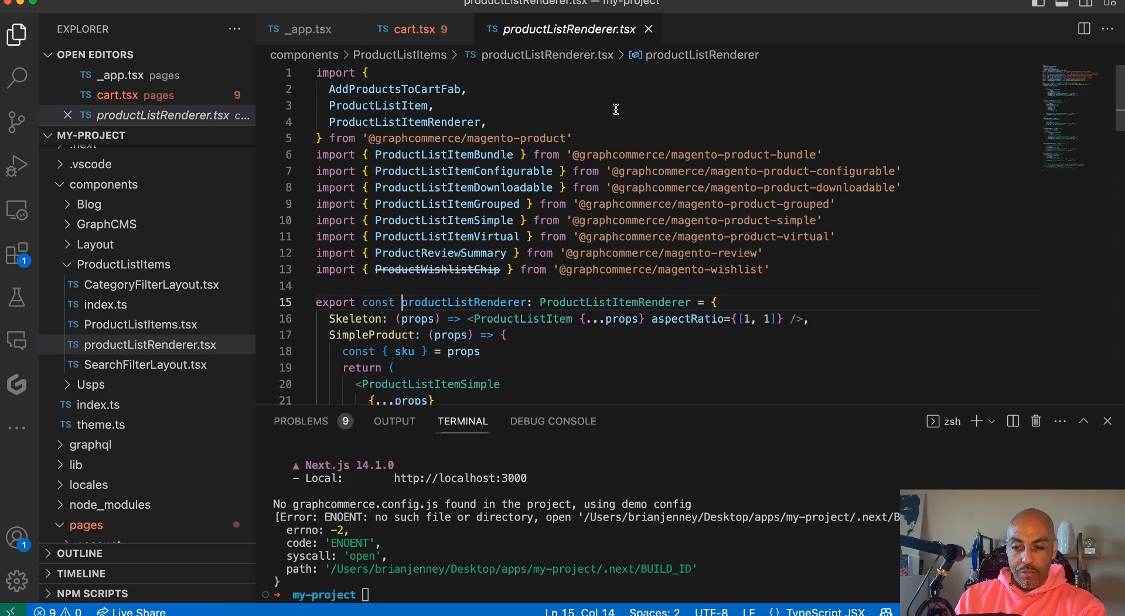
{"action": "scroll", "scroll_direction": "down", "scroll_amount": 3}
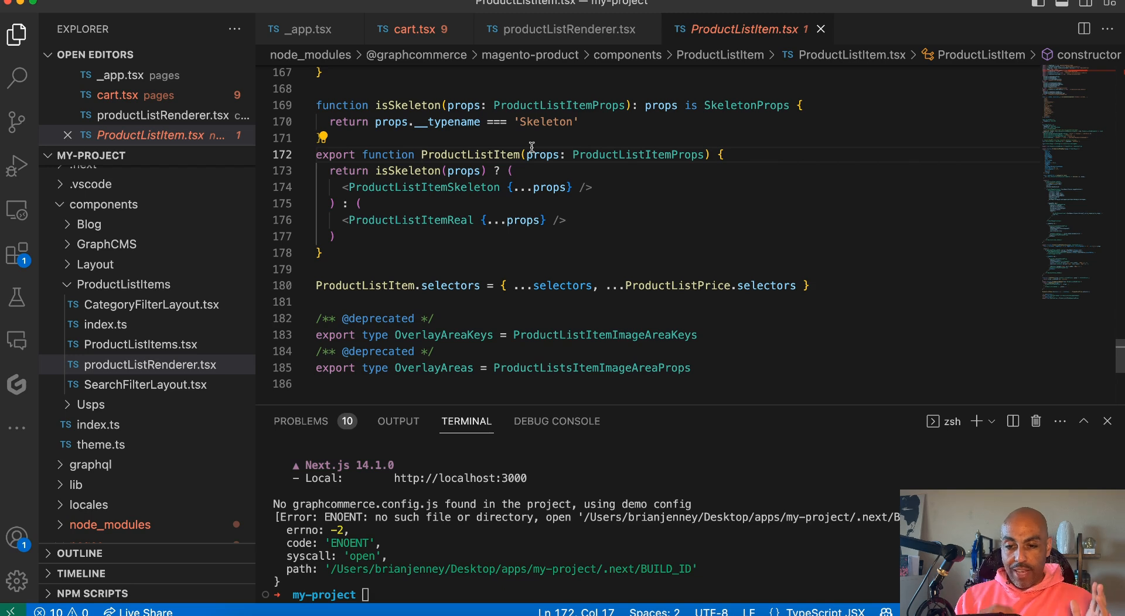
{"action": "mouse_move", "coordinate": [457, 330]}
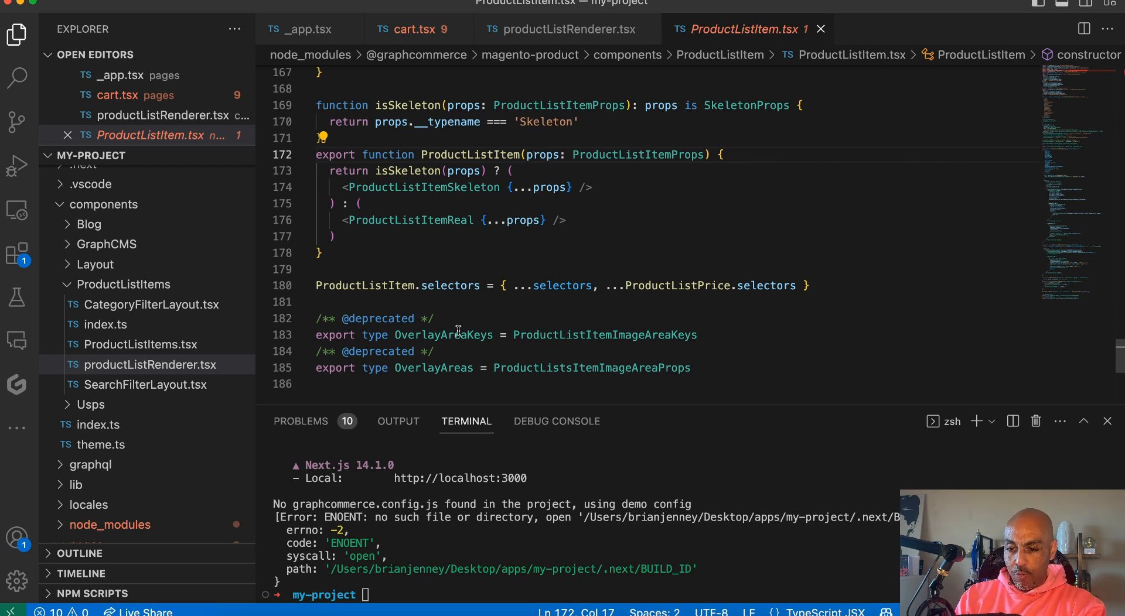
{"action": "double_click", "coordinate": [443, 336]}
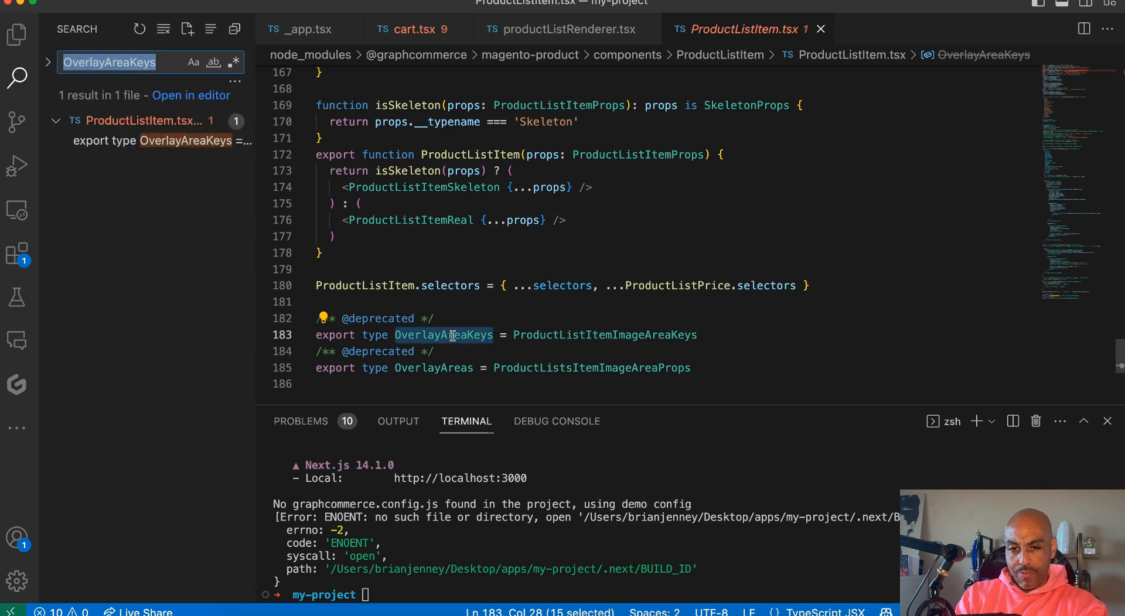
{"action": "mouse_move", "coordinate": [295, 235]}
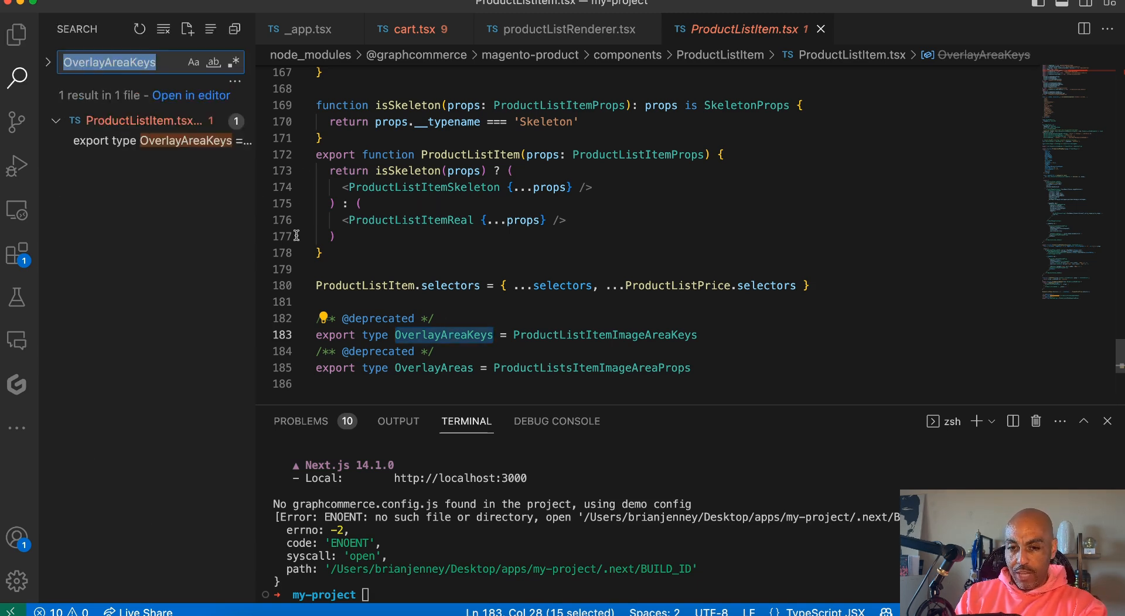
{"action": "mouse_move", "coordinate": [369, 335]}
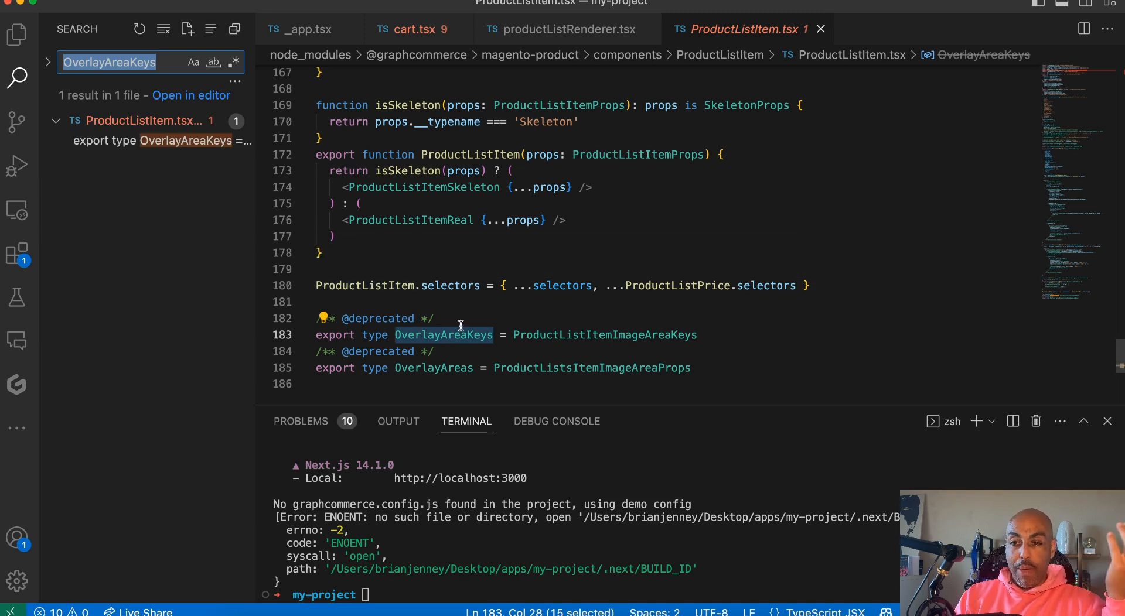
{"action": "mouse_move", "coordinate": [423, 171]}
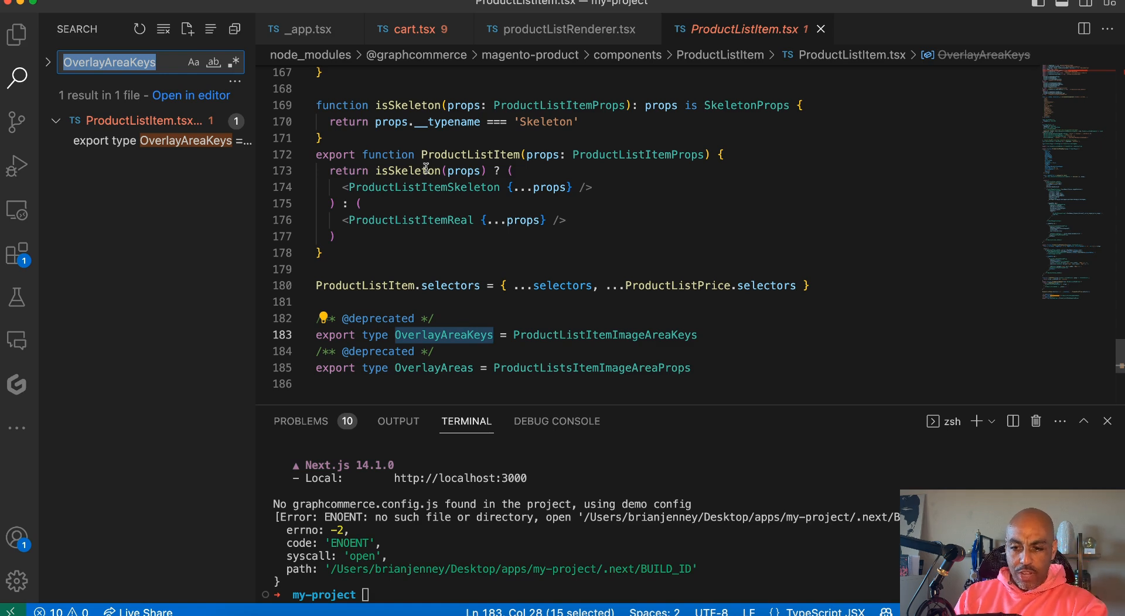
Search the project for ProductListItemSkeleton, then return to the cart.tsx editor
{"action": "double_click", "coordinate": [424, 188]}
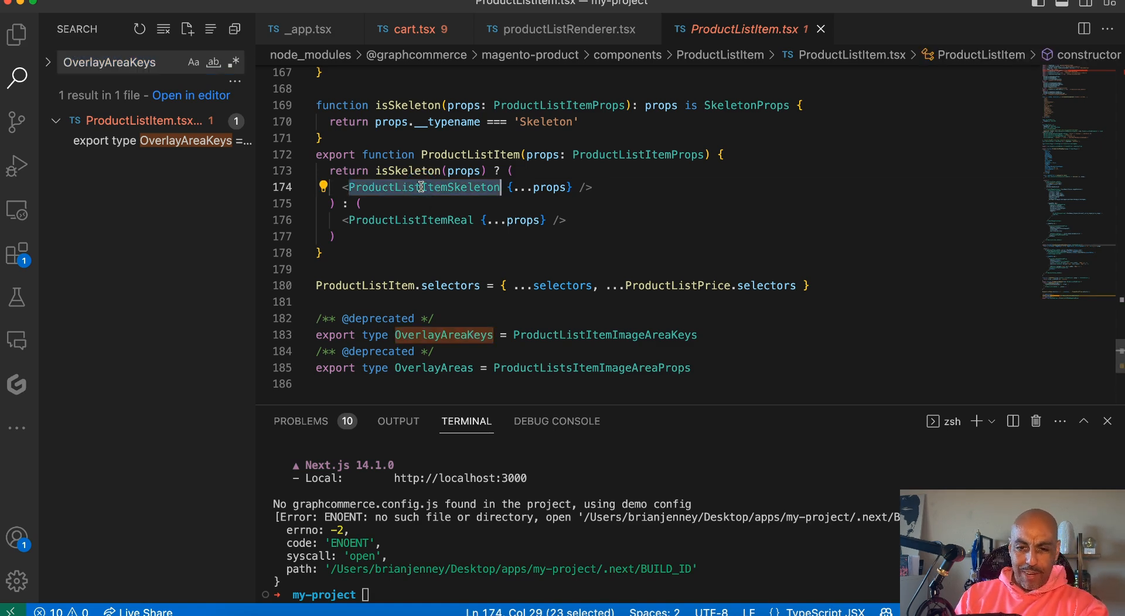
{"action": "type", "text": "ProductListItemSkeleton"}
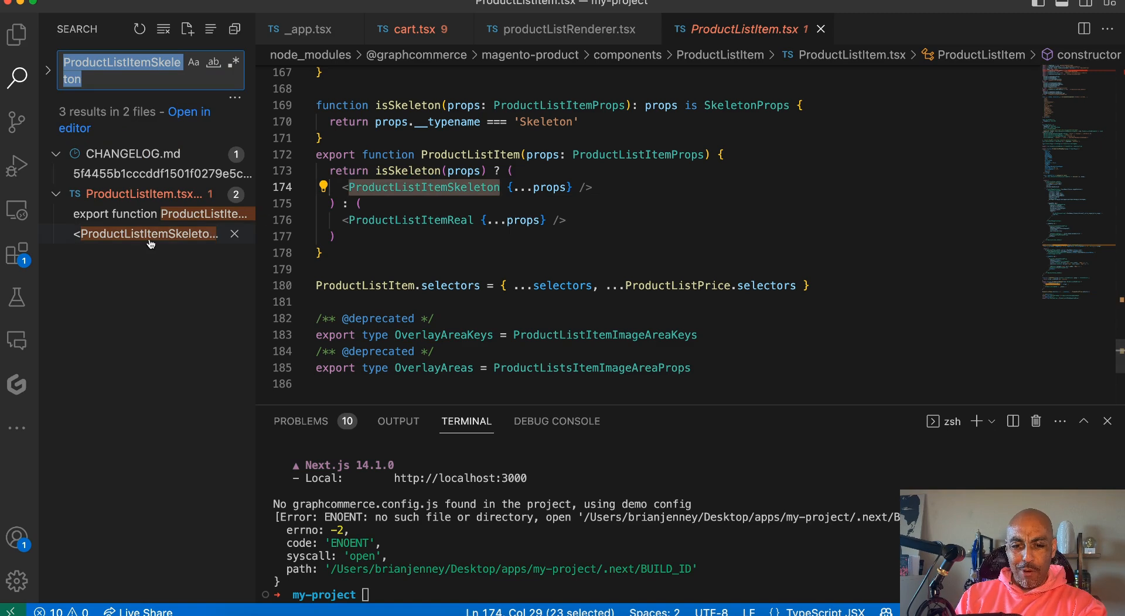
{"action": "mouse_move", "coordinate": [151, 134]}
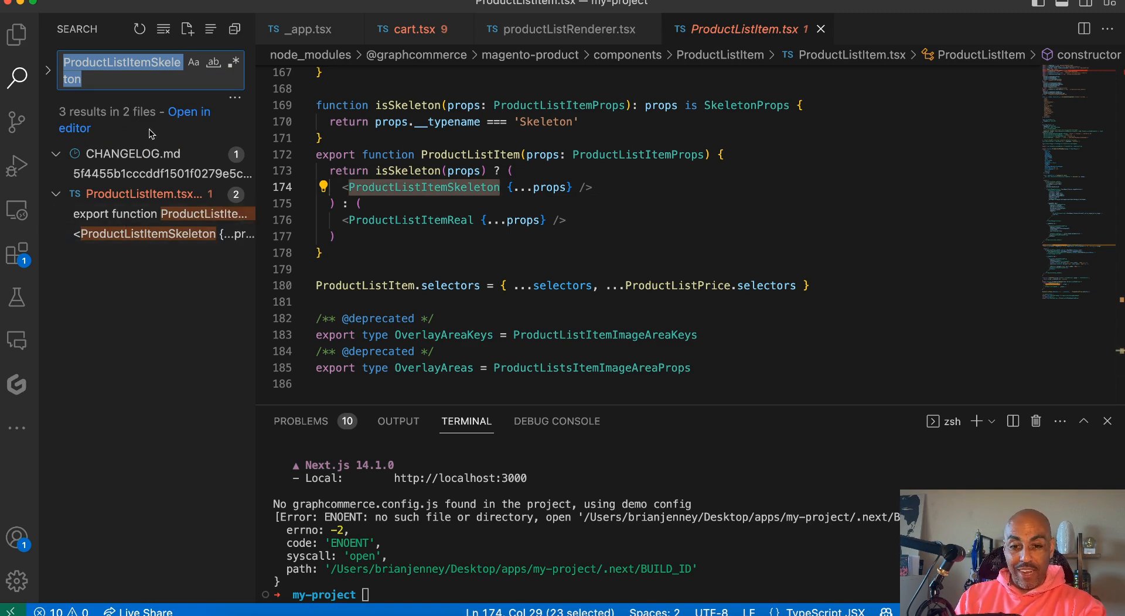
{"action": "mouse_move", "coordinate": [355, 28]}
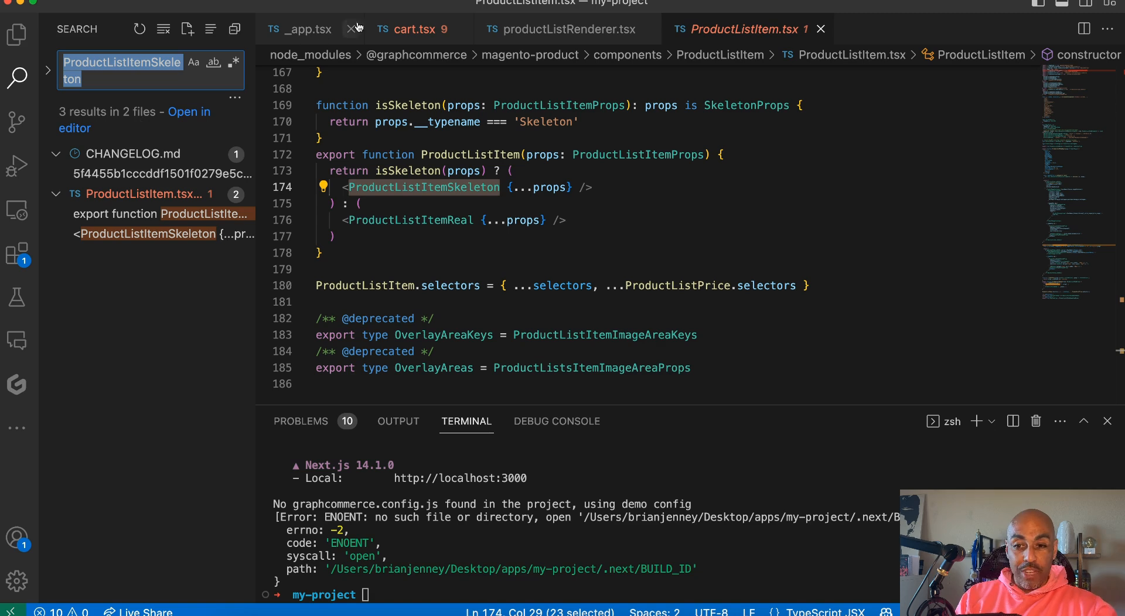
{"action": "left_click", "coordinate": [414, 28]}
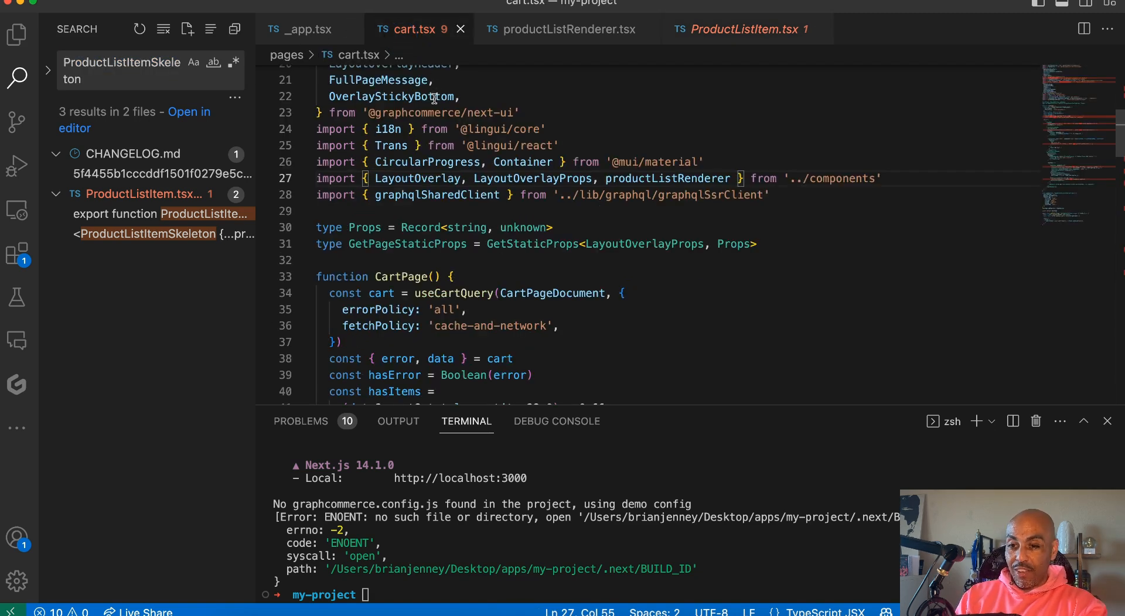
{"action": "mouse_move", "coordinate": [521, 145]}
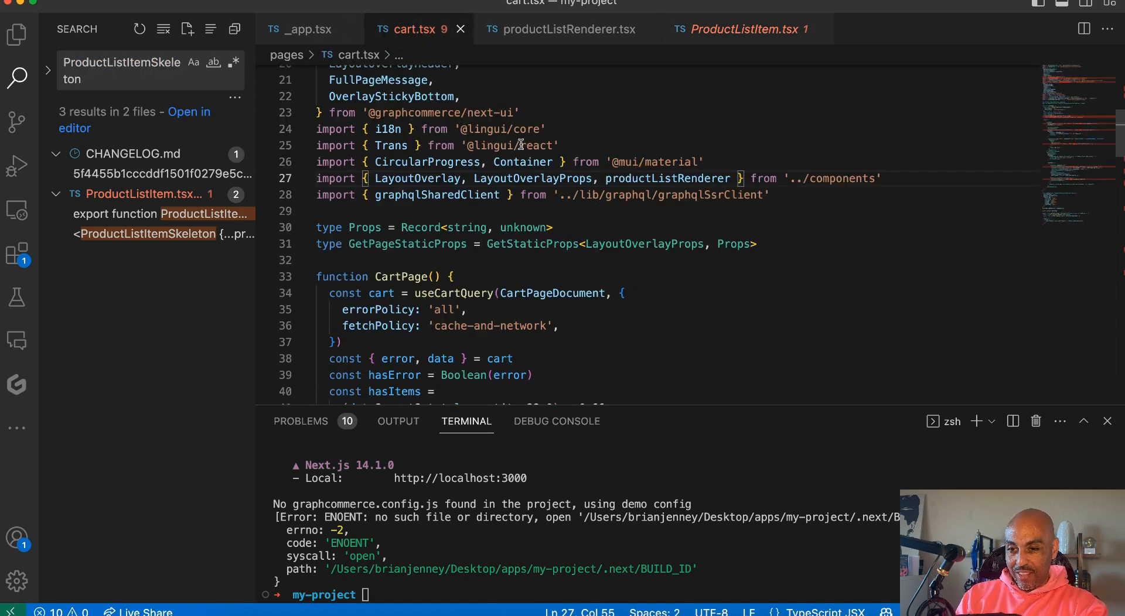
{"action": "mouse_move", "coordinate": [534, 145]}
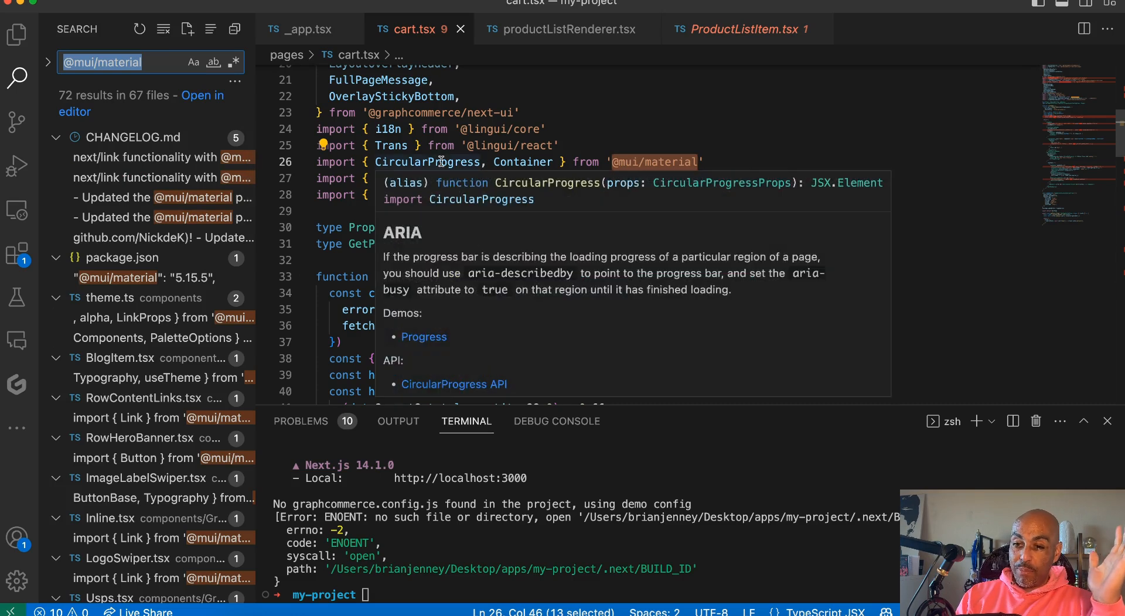
{"action": "mouse_move", "coordinate": [224, 305]}
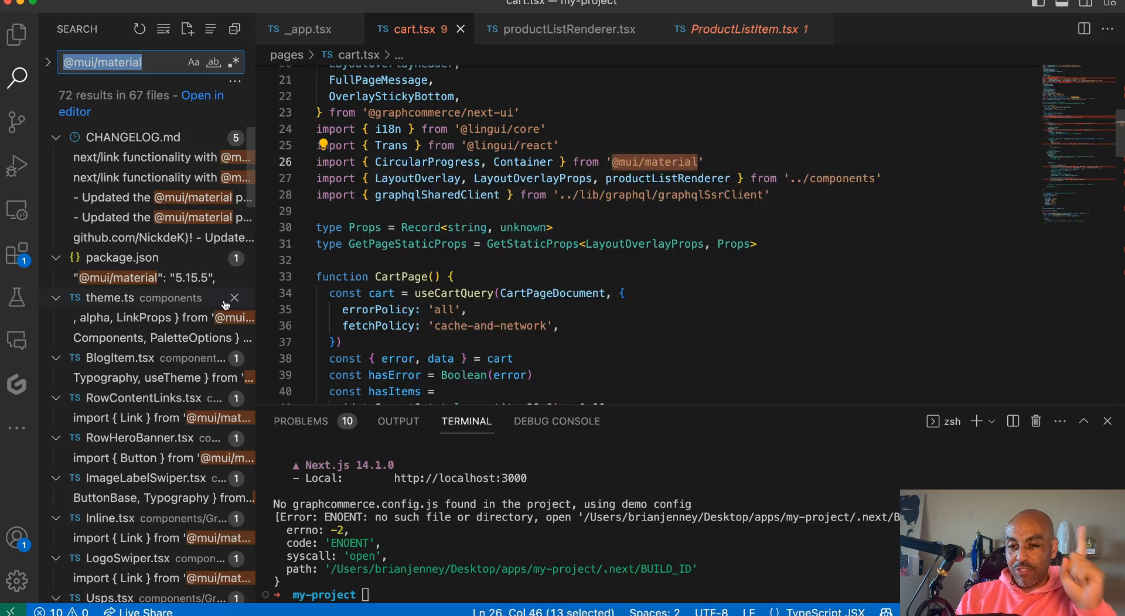
{"action": "scroll", "scroll_direction": "down", "scroll_amount": 3}
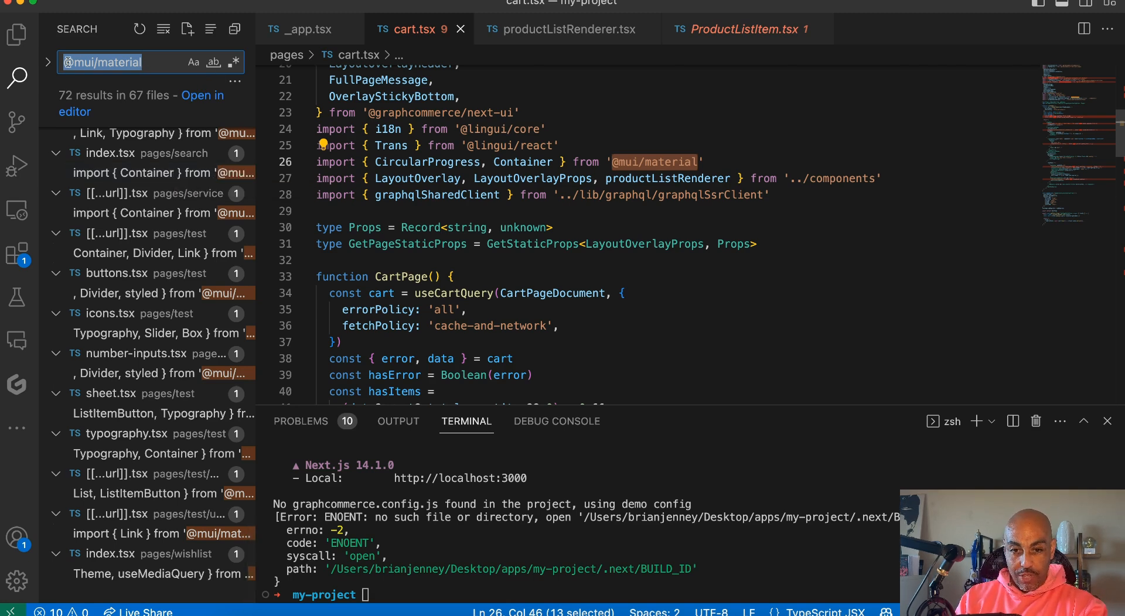
{"action": "left_click", "coordinate": [48, 63]}
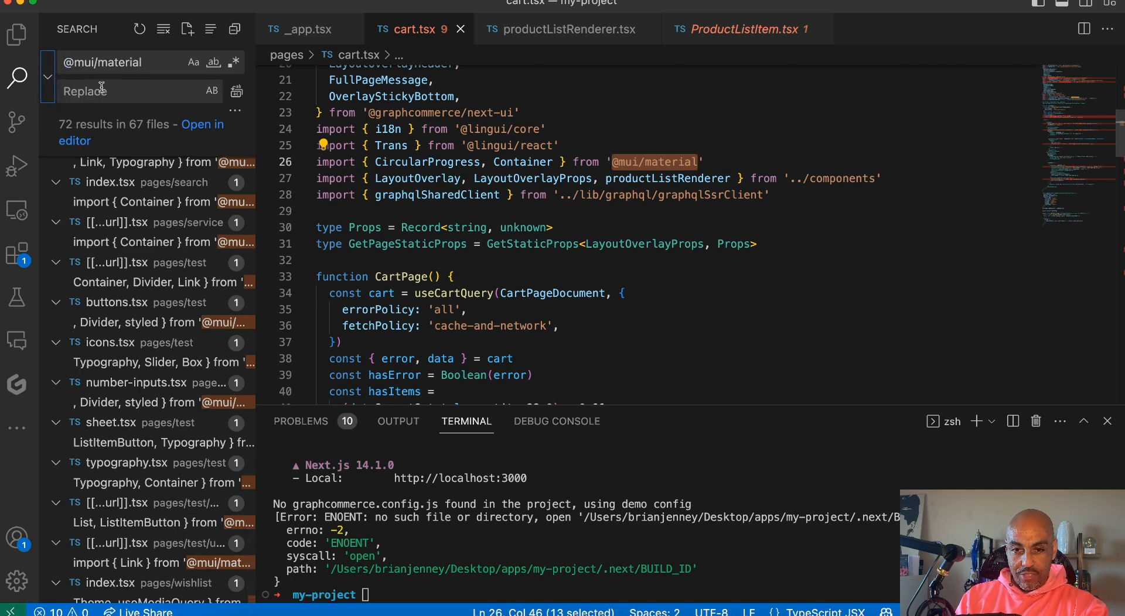
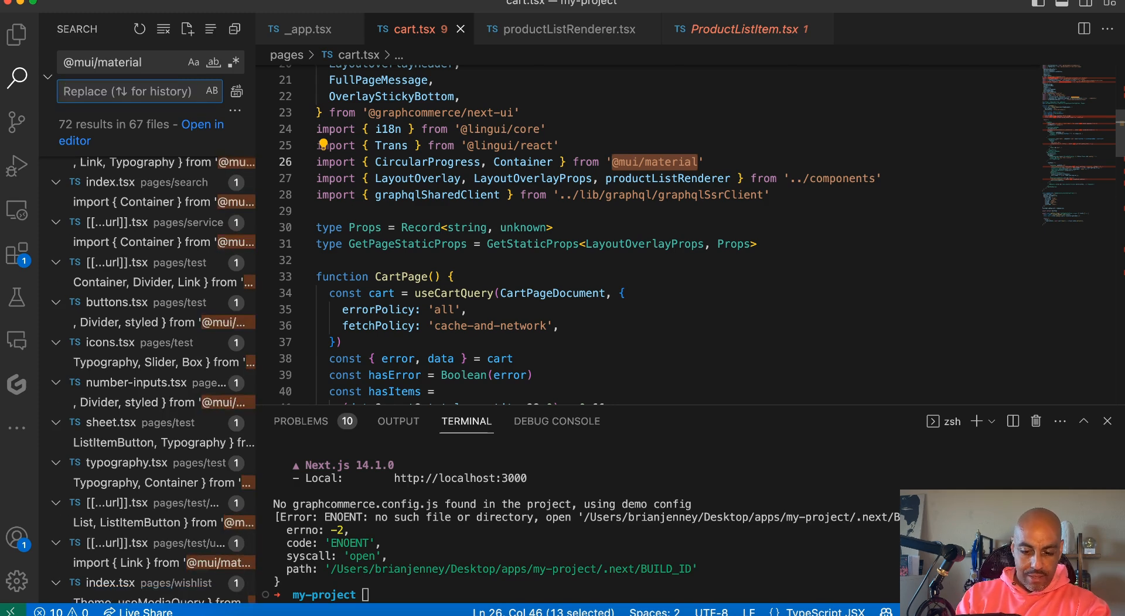
{"action": "type", "text": "@mui-not"}
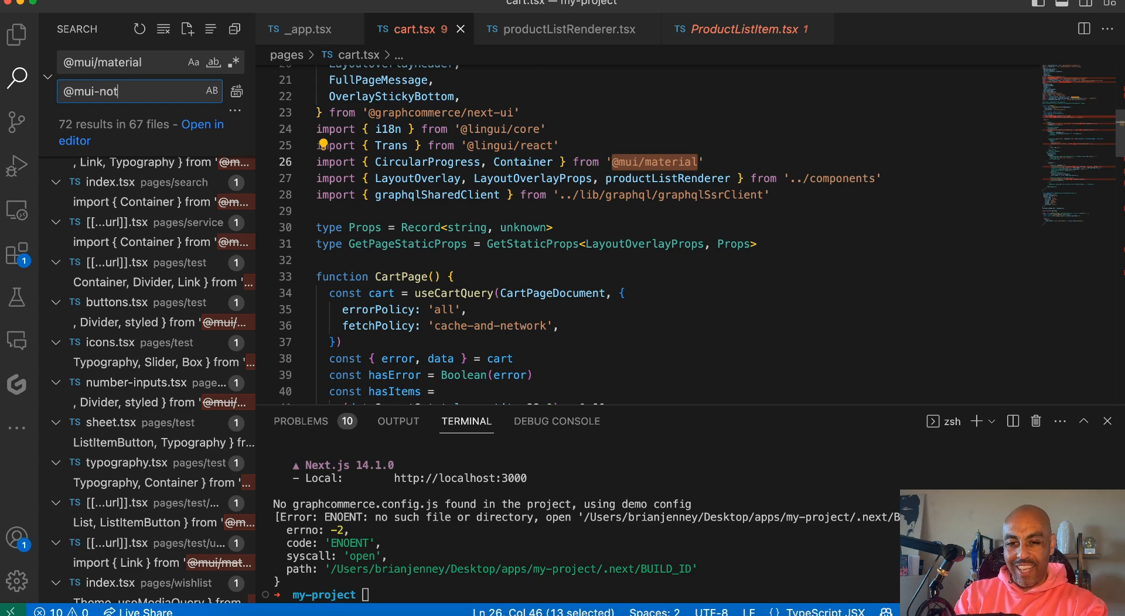
{"action": "type", "text": "material"}
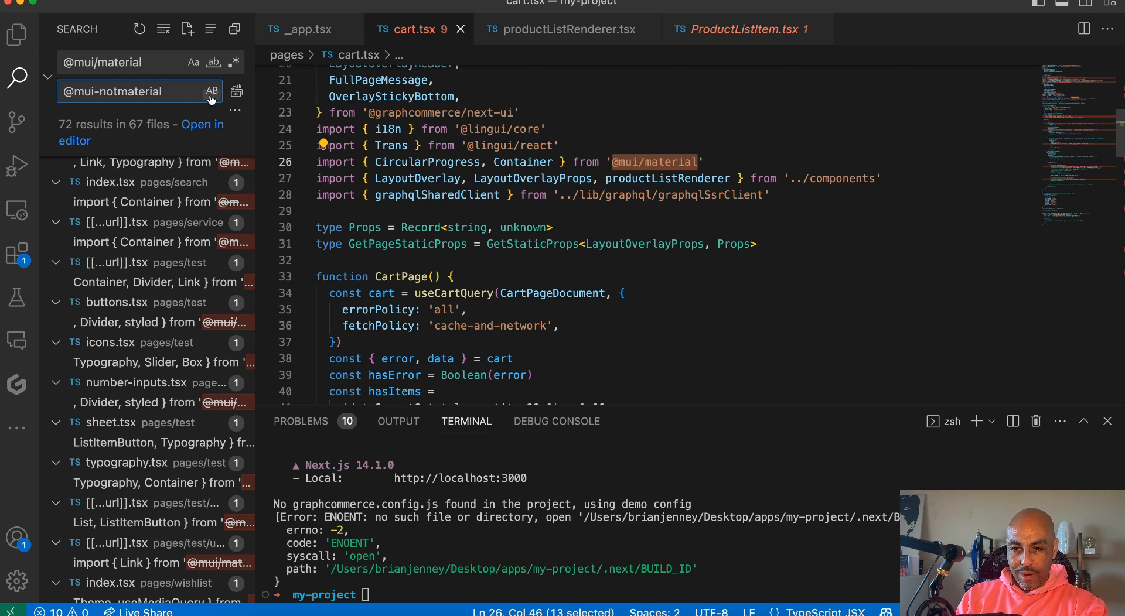
{"action": "left_click", "coordinate": [236, 92]}
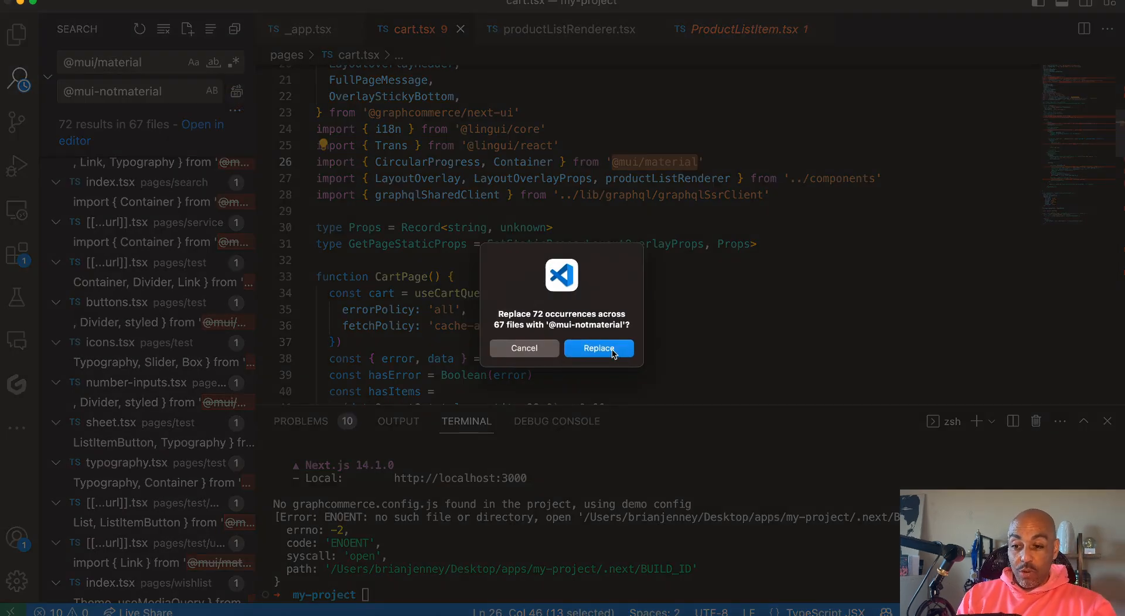
{"action": "left_click", "coordinate": [599, 348]}
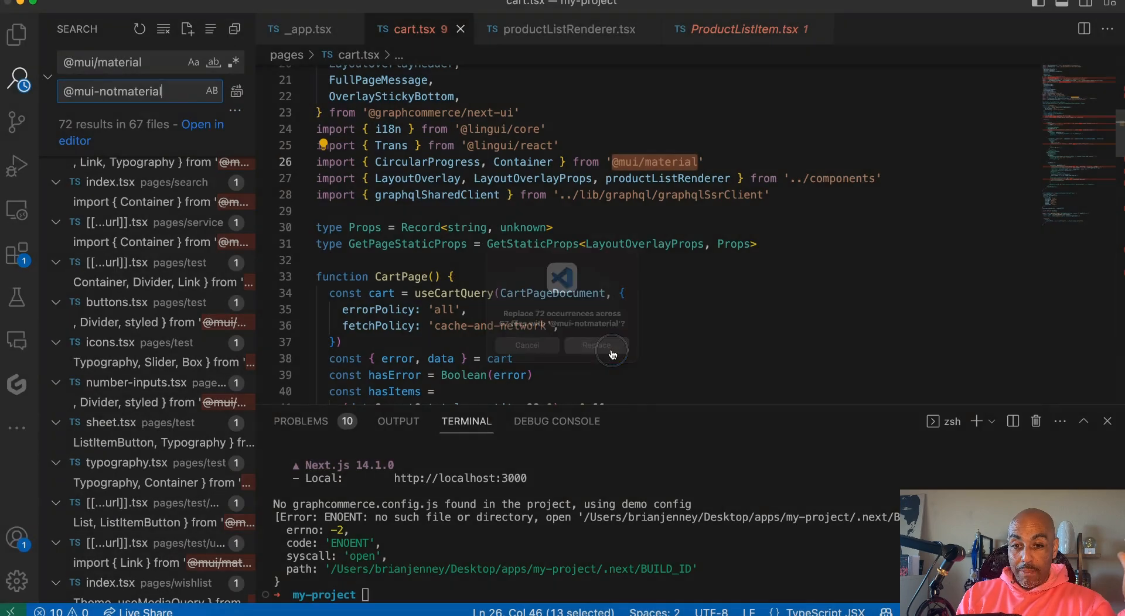
{"action": "left_click", "coordinate": [596, 346]}
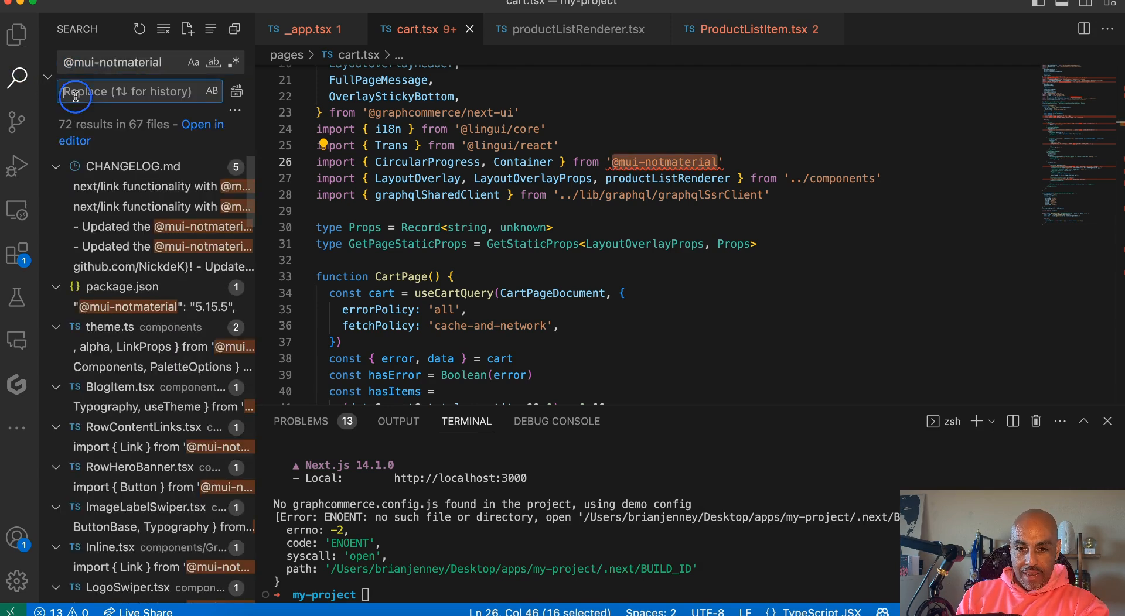
{"action": "type", "text": "@mui-notmaterial"}
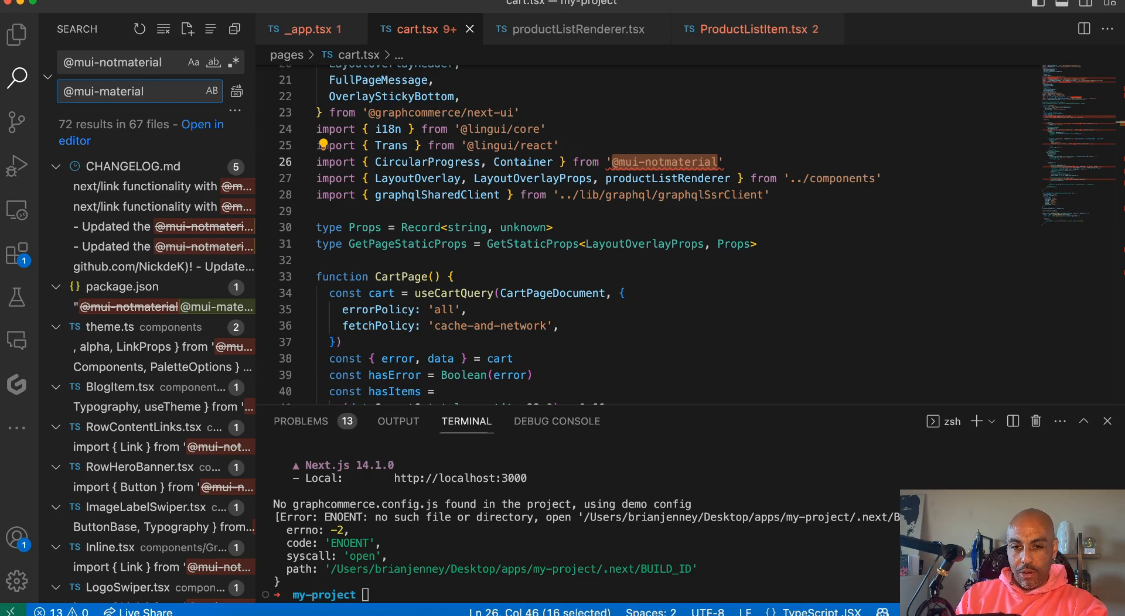
{"action": "left_click", "coordinate": [235, 91]}
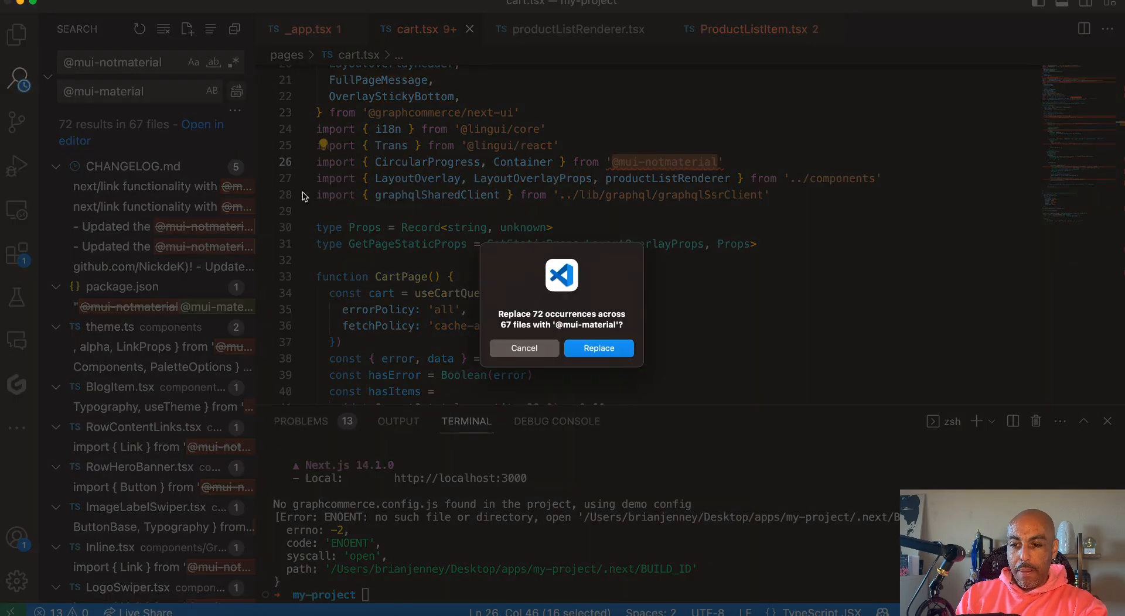
{"action": "left_click", "coordinate": [598, 348]}
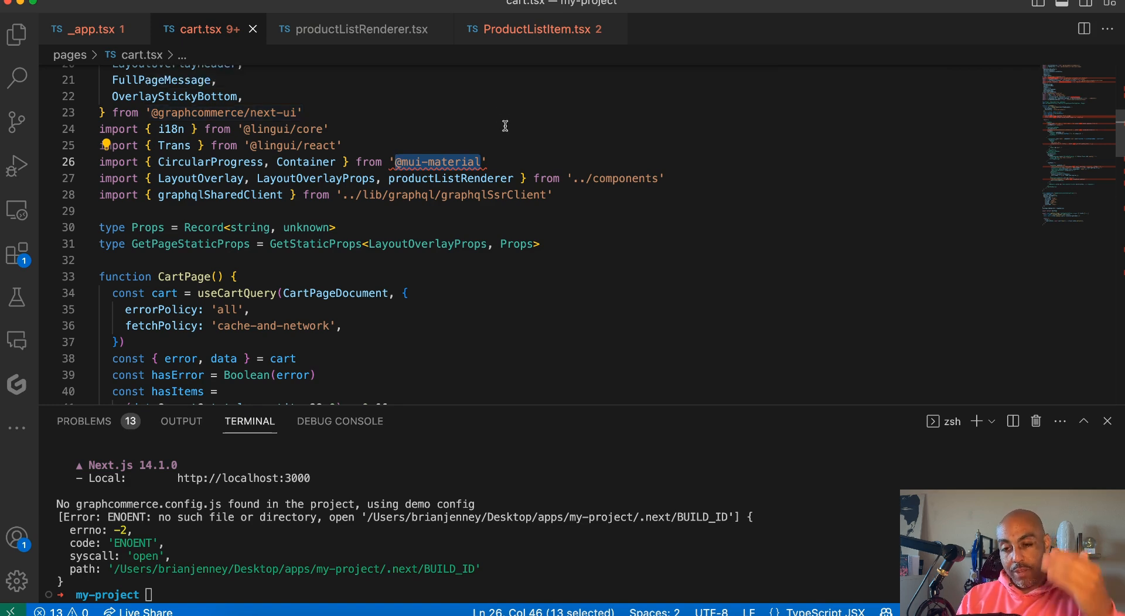
Rename the Container wrapping the Stepper to ContainerSmall in both tags
{"action": "scroll", "scroll_direction": "down", "scroll_amount": 3}
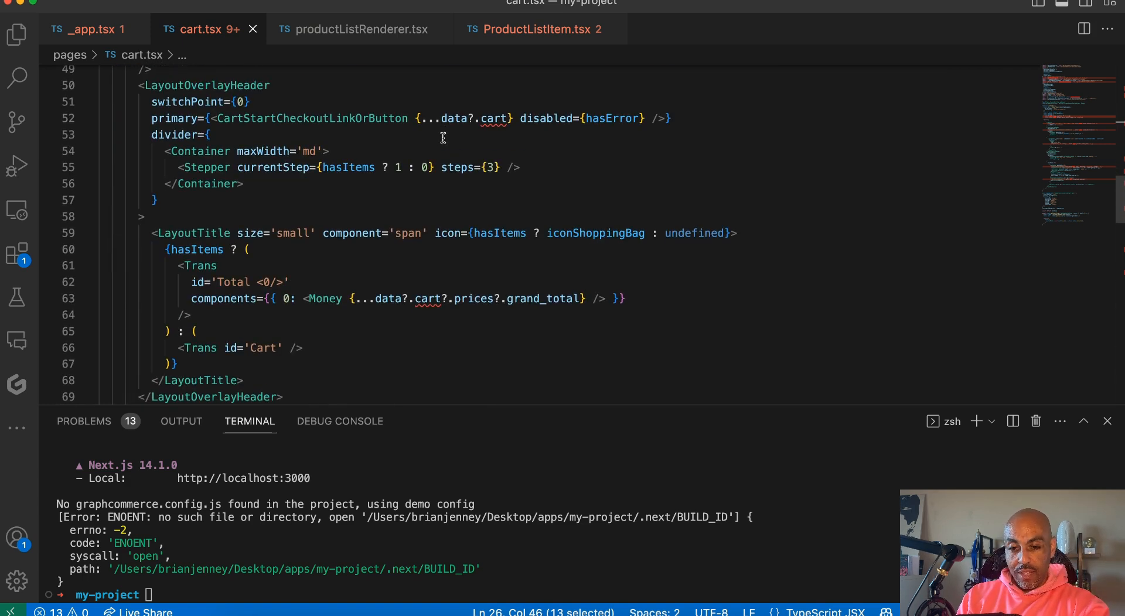
{"action": "double_click", "coordinate": [199, 151]}
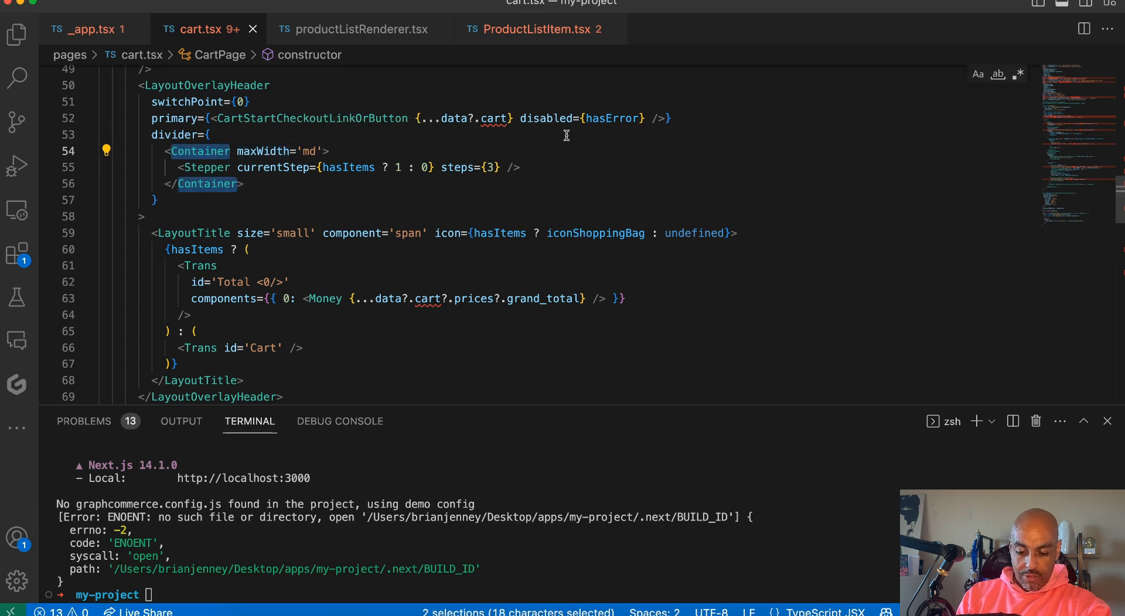
{"action": "scroll", "scroll_direction": "down", "scroll_amount": 3}
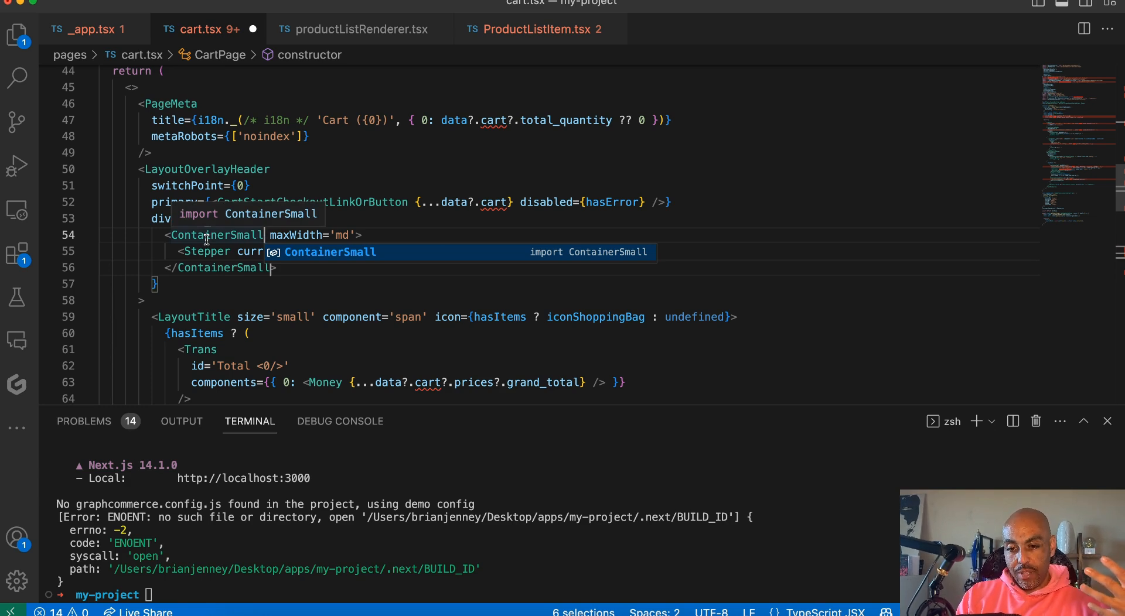
{"action": "mouse_move", "coordinate": [294, 206]}
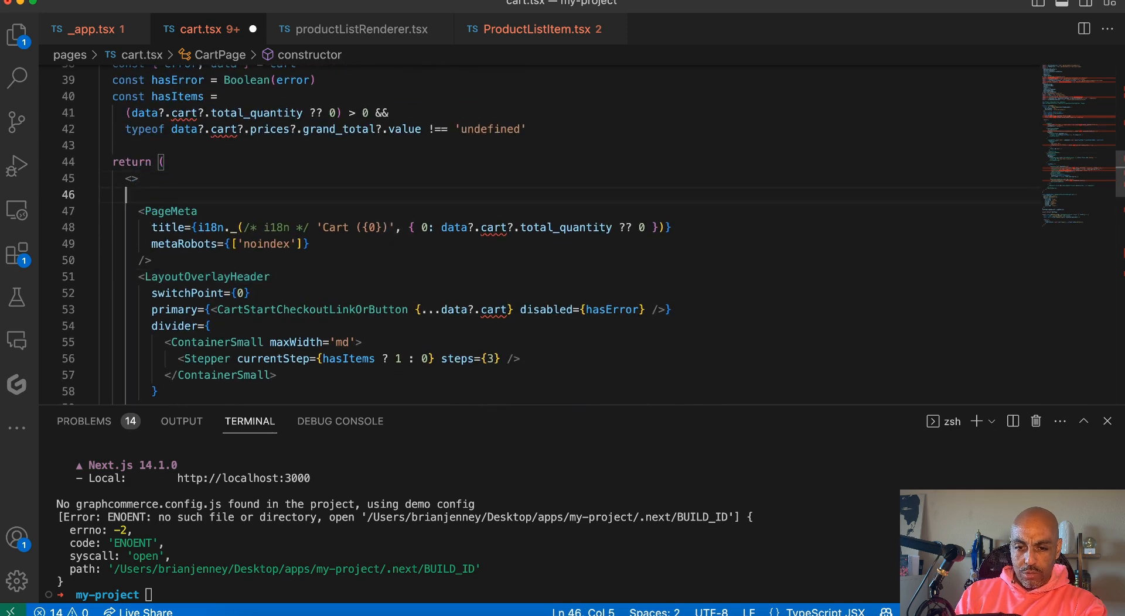
{"action": "type", "text": "div>"}
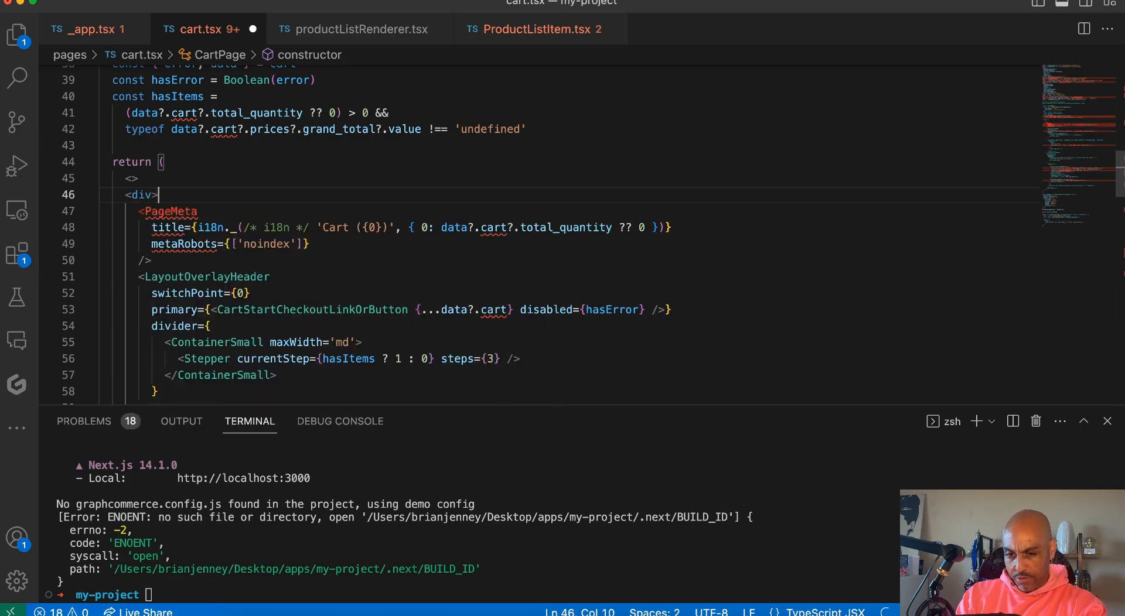
{"action": "type", "text": "<h1>Cart</h1>"}
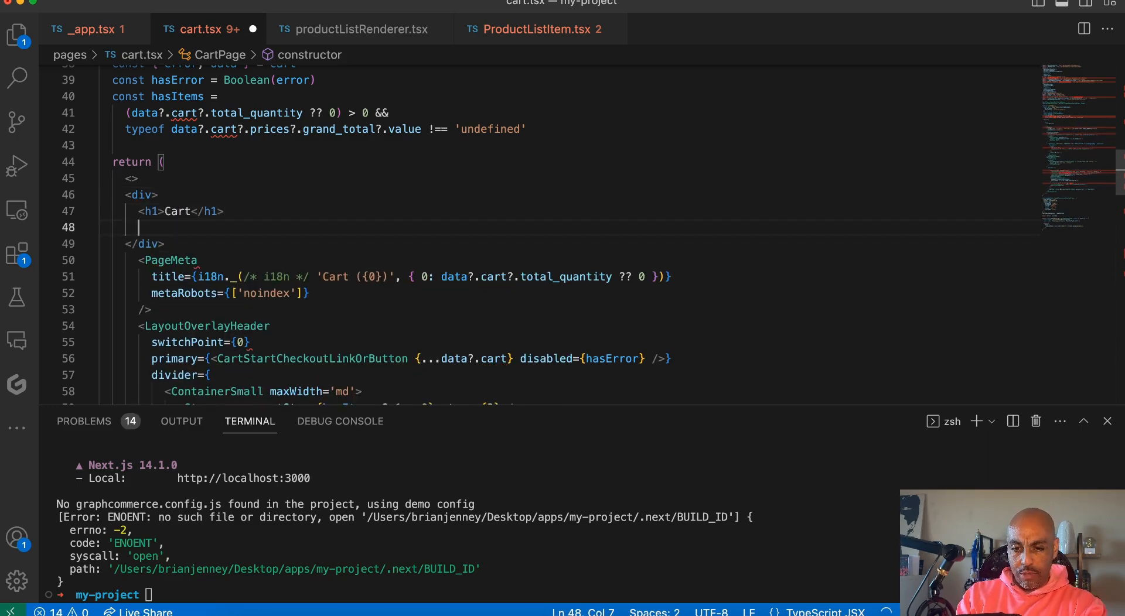
{"action": "type", "text": "<p>Cart page</p>"}
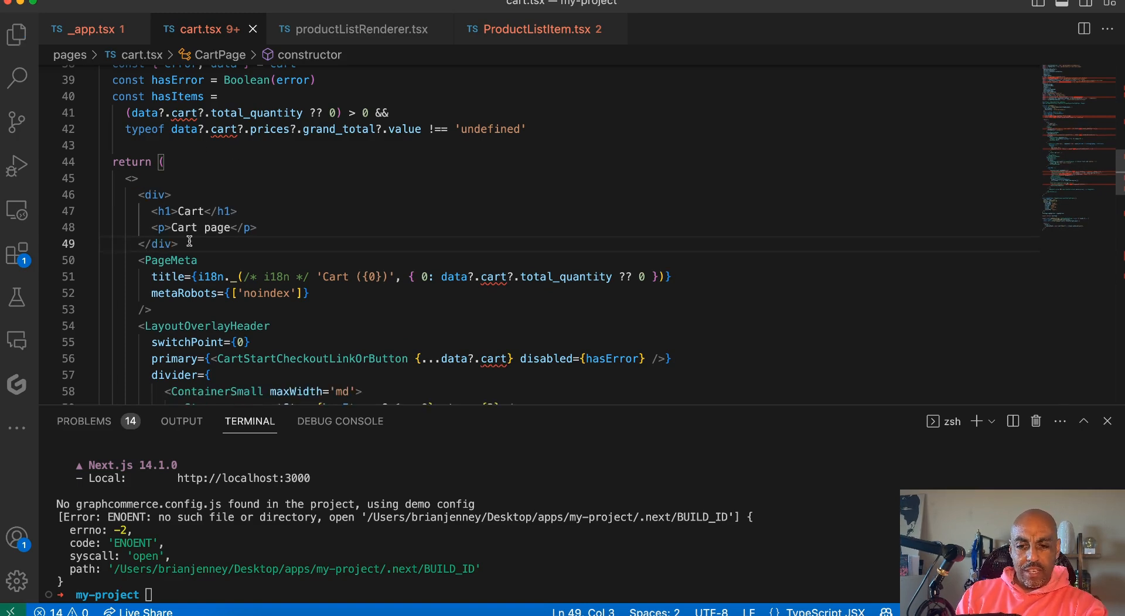
{"action": "left_click_drag", "start_coordinate": [142, 194], "coordinate": [178, 244]}
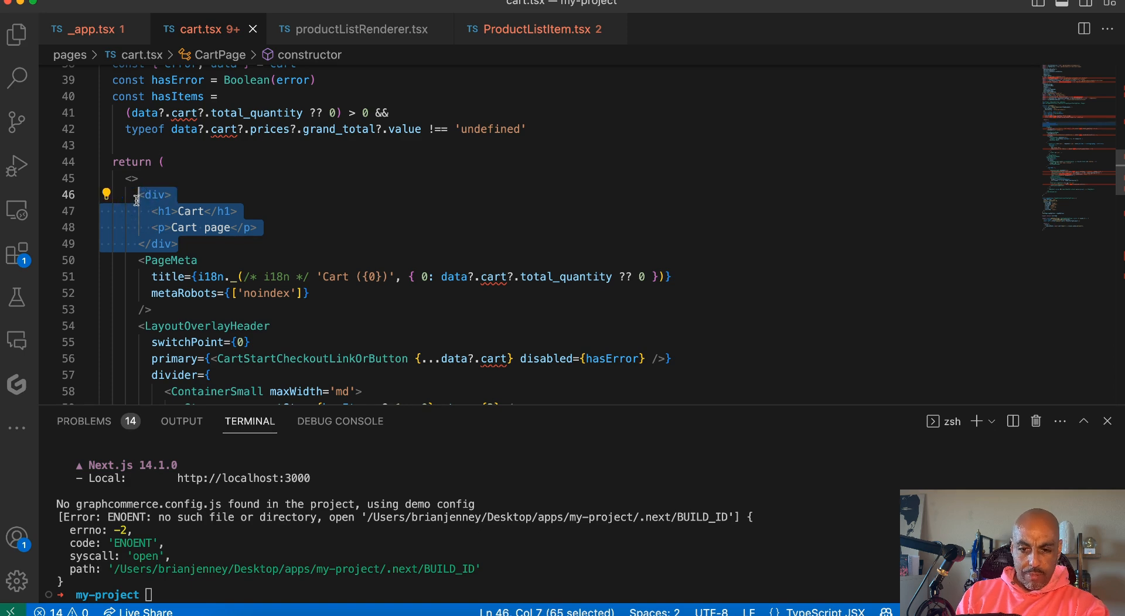
{"action": "left_click", "coordinate": [199, 244]}
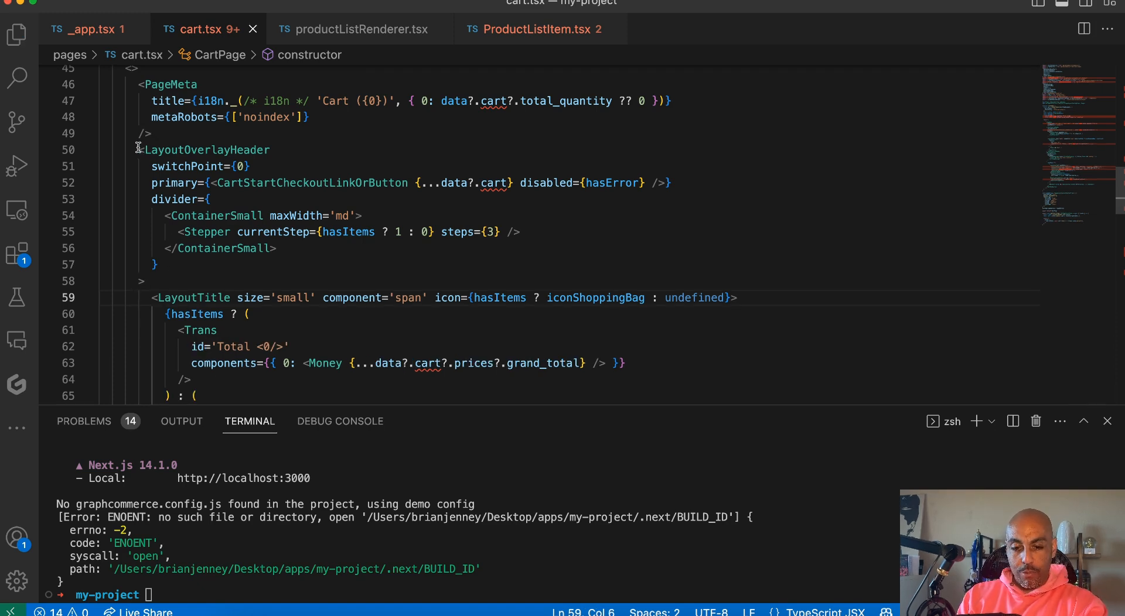
{"action": "left_click", "coordinate": [136, 101]}
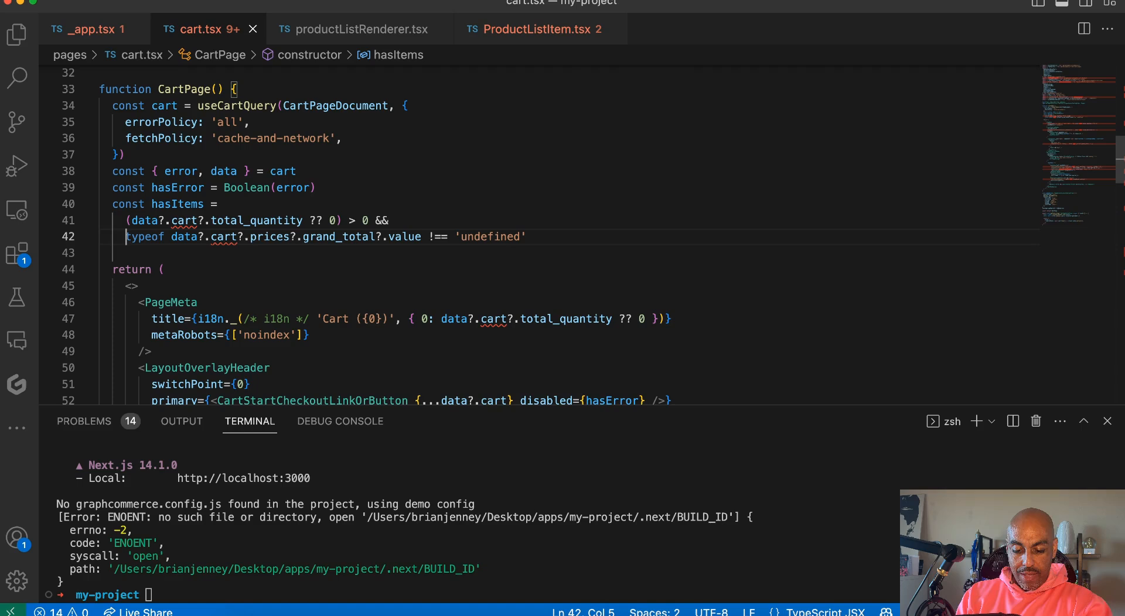
{"action": "double_click", "coordinate": [146, 236]}
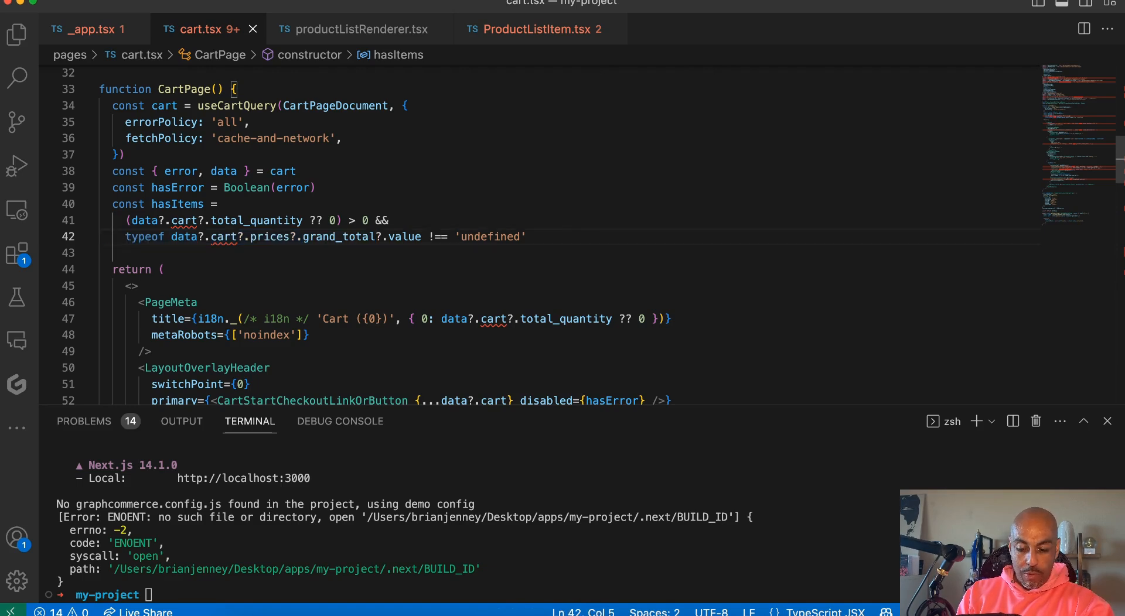
{"action": "left_click_drag", "start_coordinate": [126, 237], "coordinate": [525, 237]}
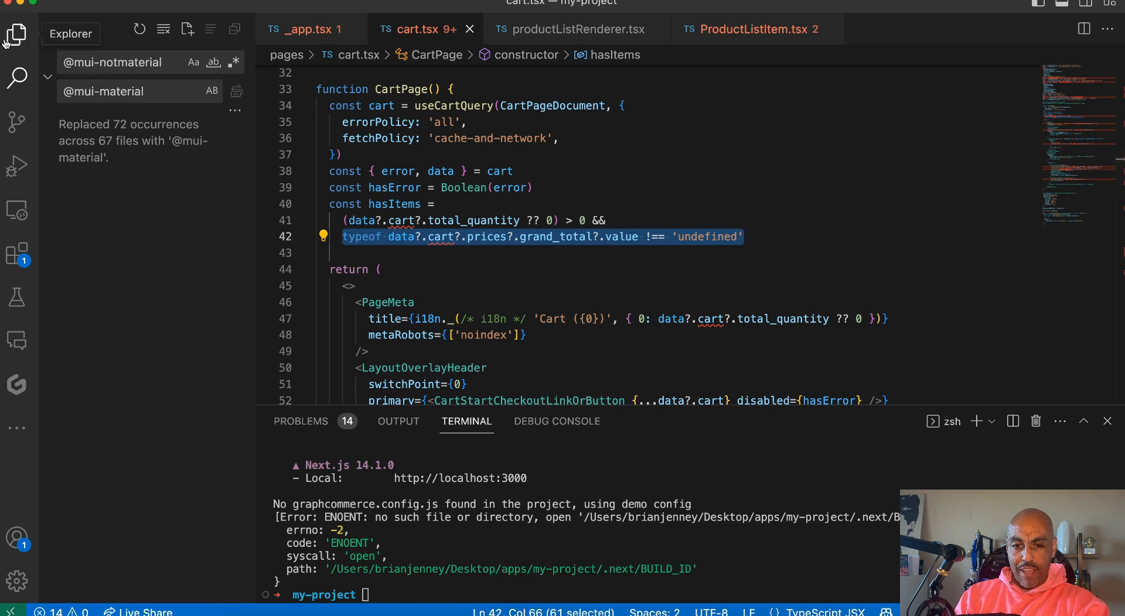
{"action": "left_click", "coordinate": [15, 34]}
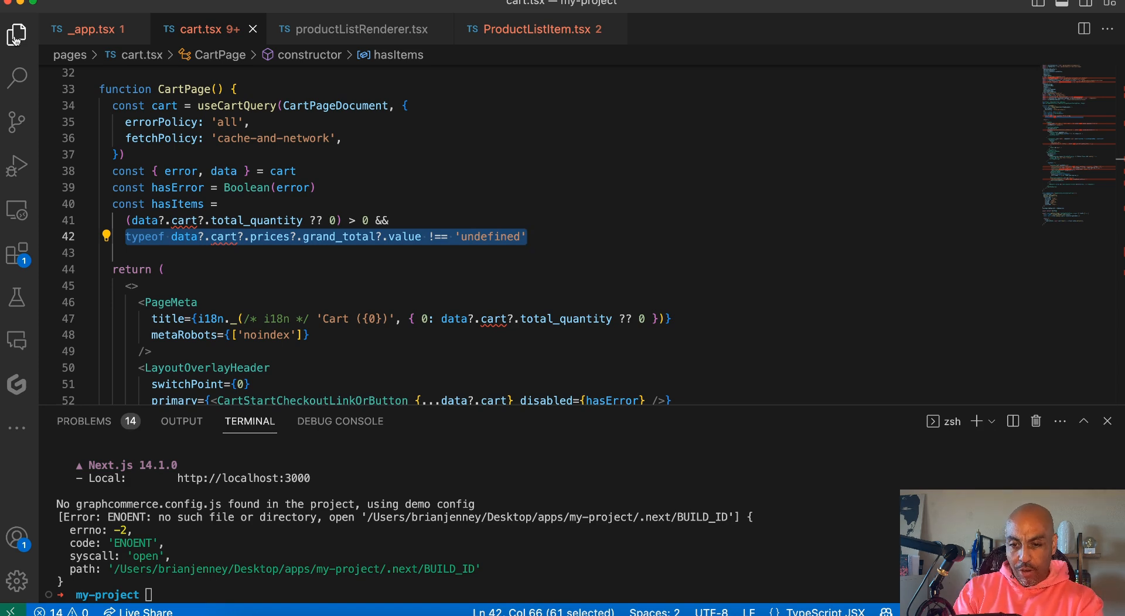
Run Preferences: Open Keyboard Shortcuts from the command palette ('>pref')
{"action": "key", "text": "cmd+p"}
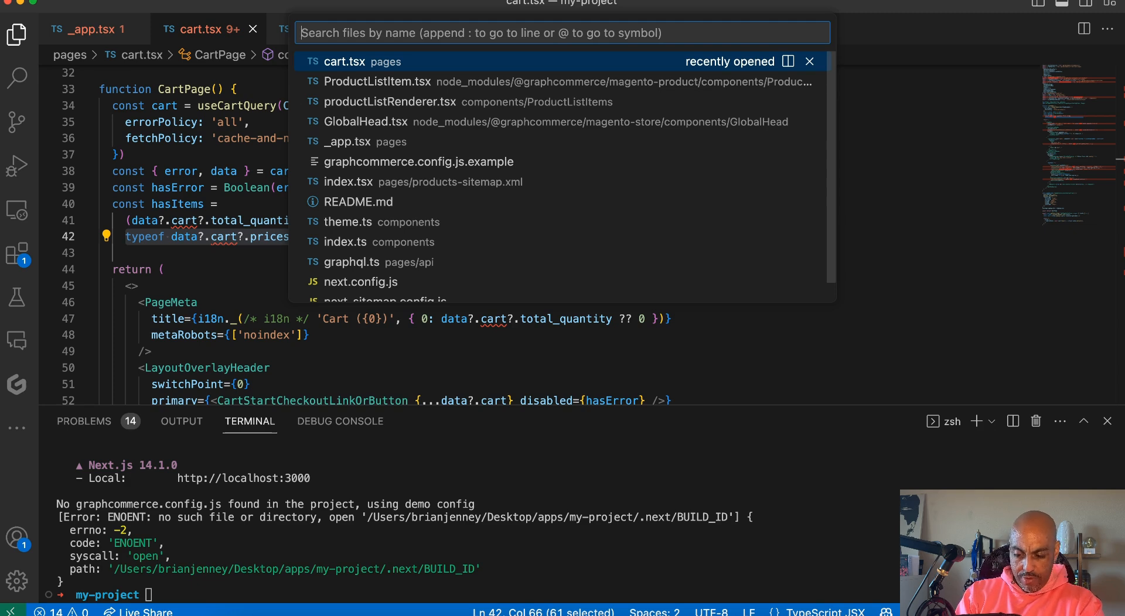
{"action": "type", "text": ">"}
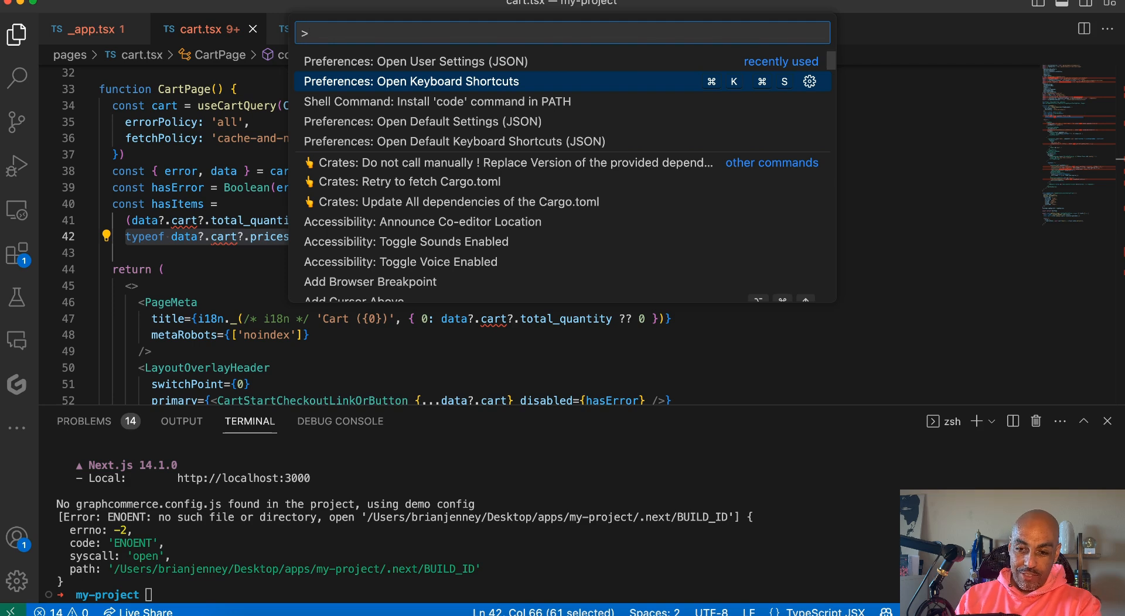
{"action": "type", "text": "pref"}
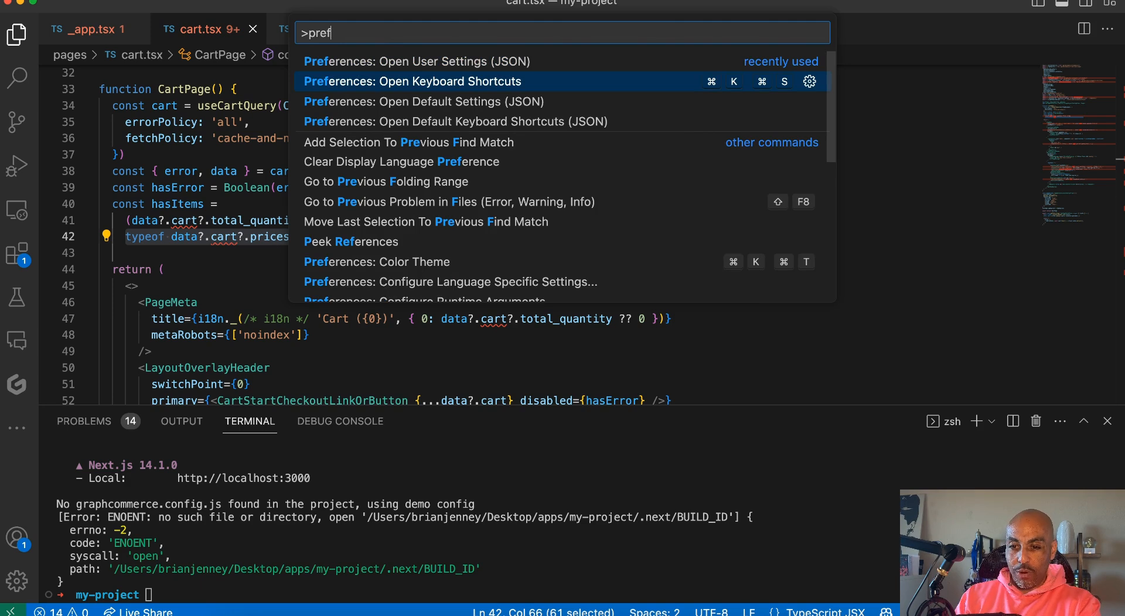
{"action": "left_click", "coordinate": [413, 80]}
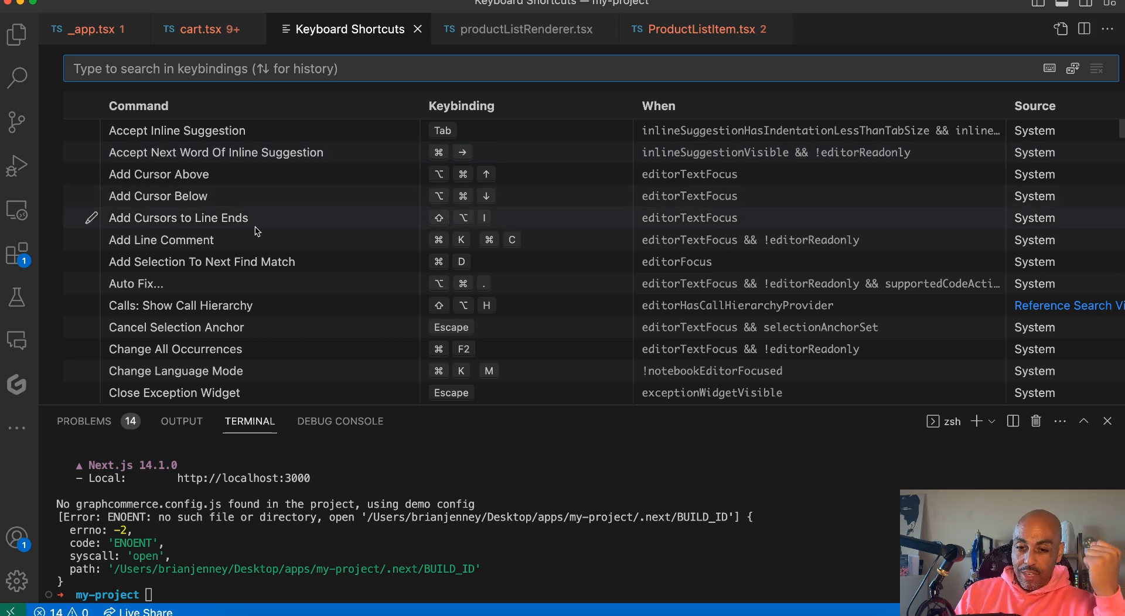
Filter the Keyboard Shortcuts list by 'open', then 'file explo', and browse the matching commands
{"action": "scroll", "scroll_direction": "down", "scroll_amount": 3}
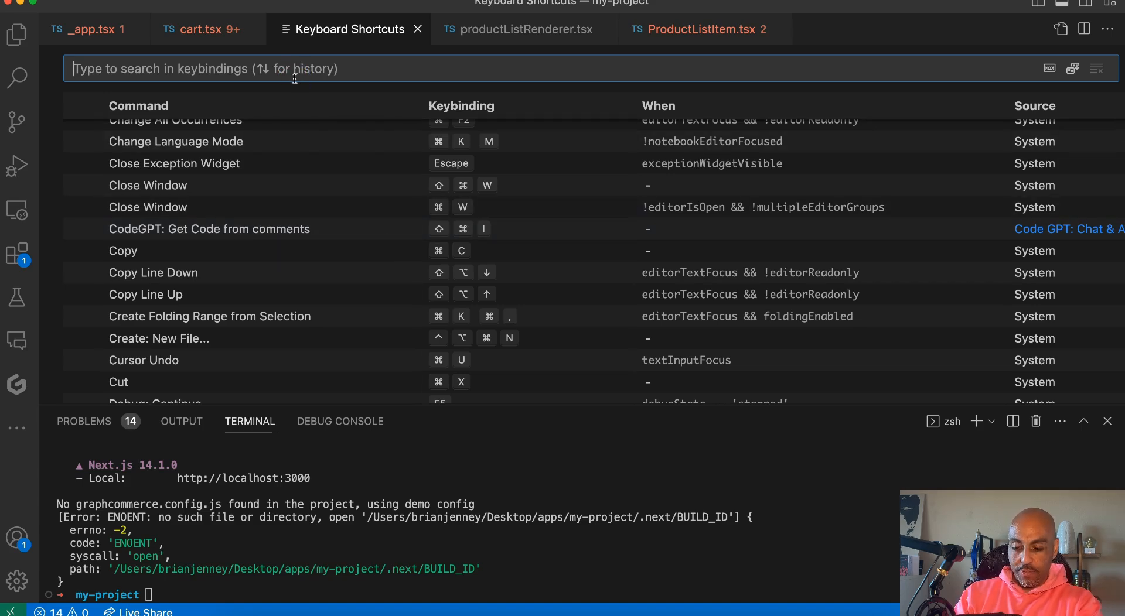
{"action": "type", "text": "open"}
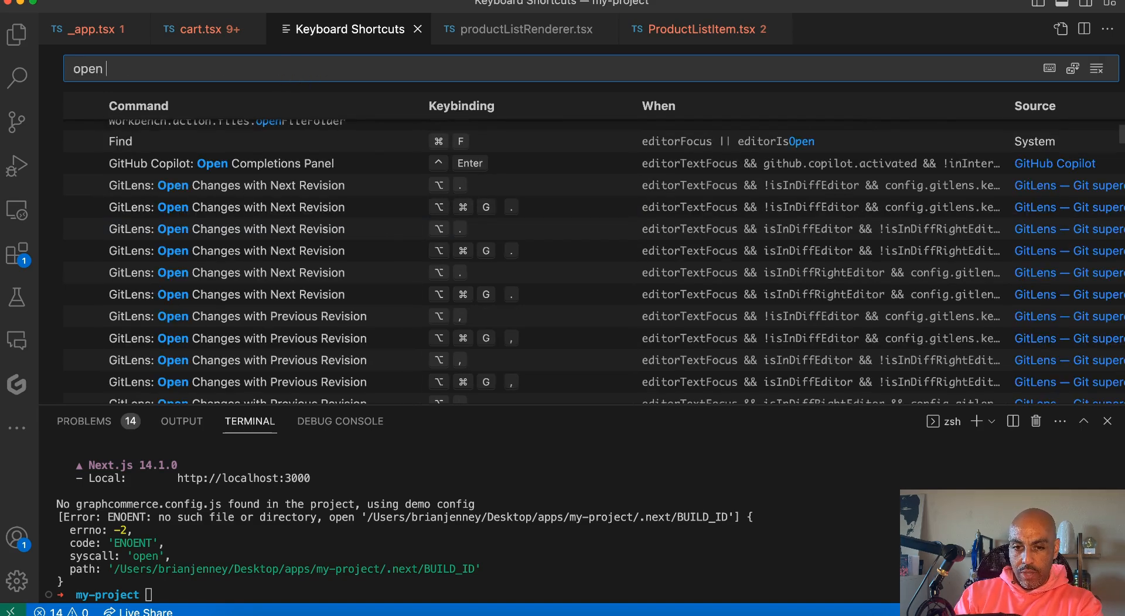
{"action": "type", "text": "file exp"}
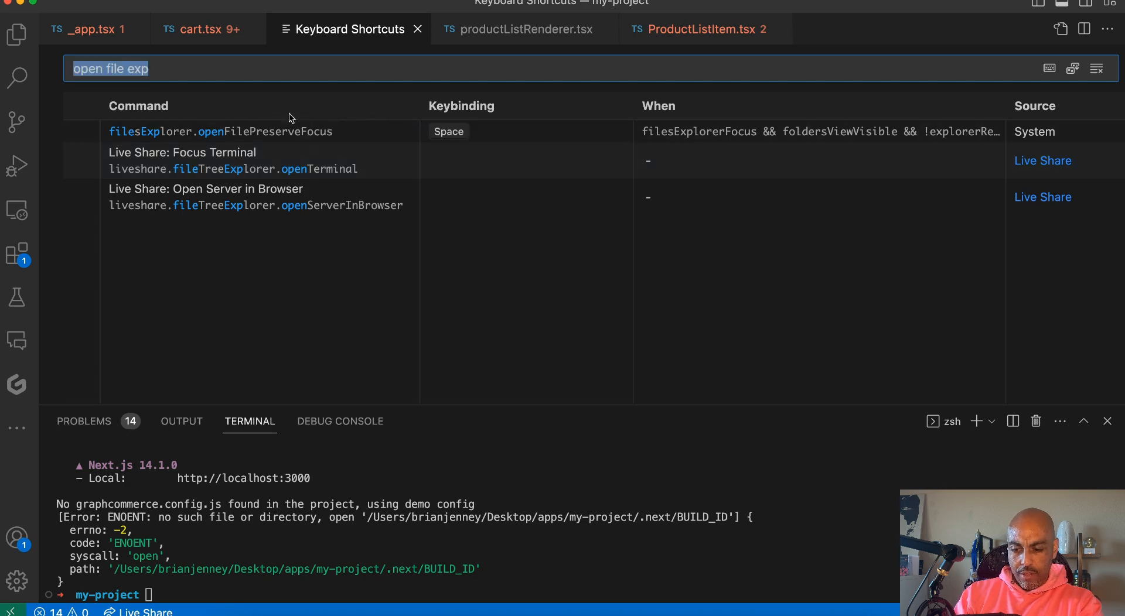
{"action": "type", "text": "file explorer"}
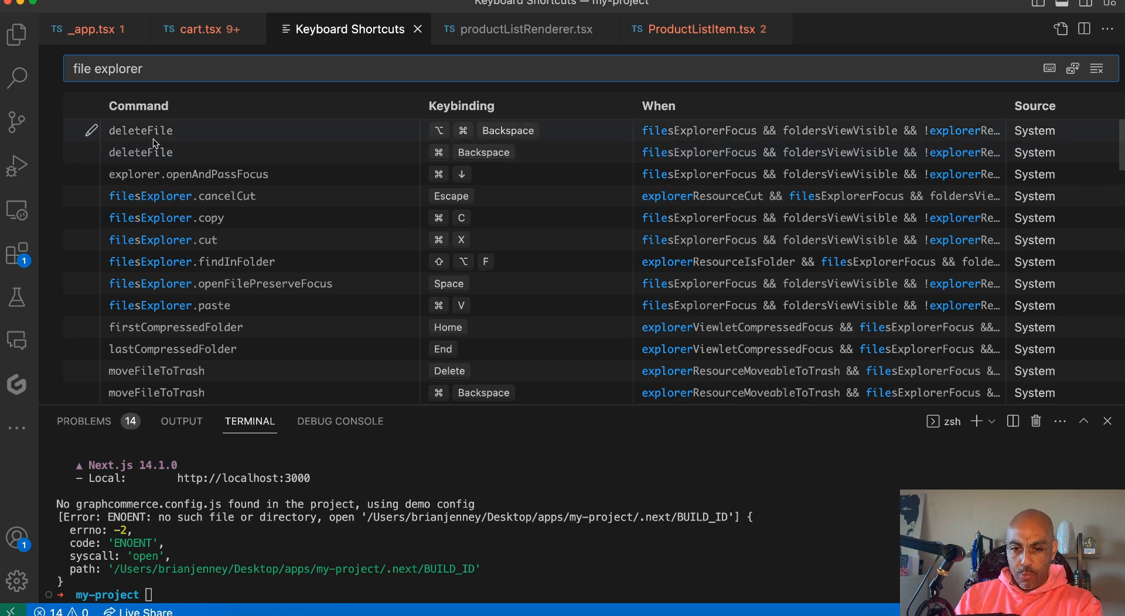
{"action": "scroll", "scroll_direction": "down", "scroll_amount": 3}
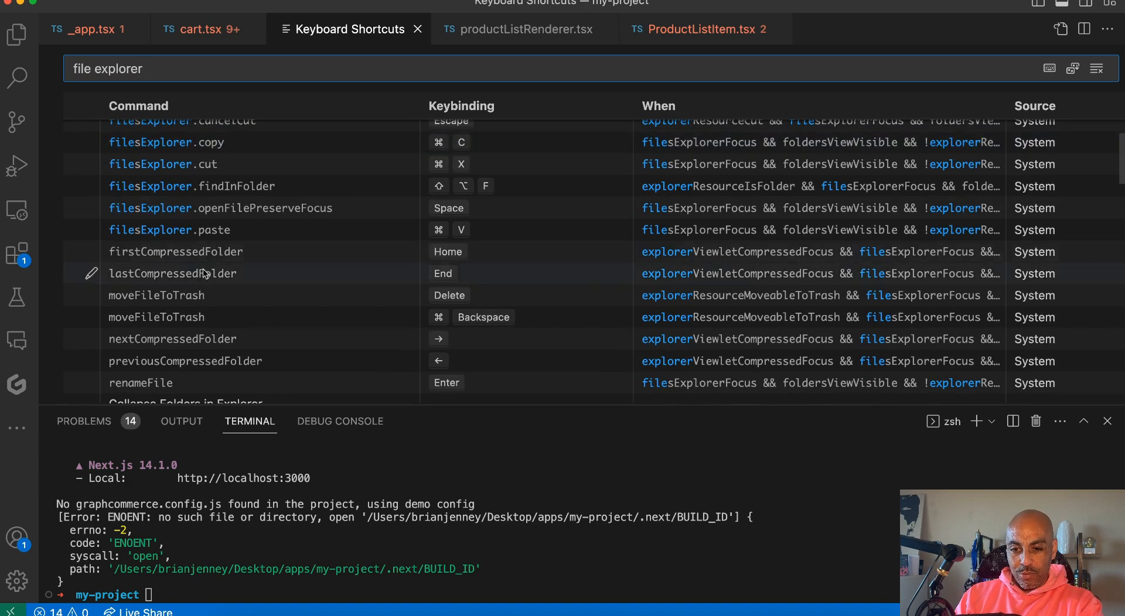
{"action": "scroll", "scroll_direction": "down", "scroll_amount": 3}
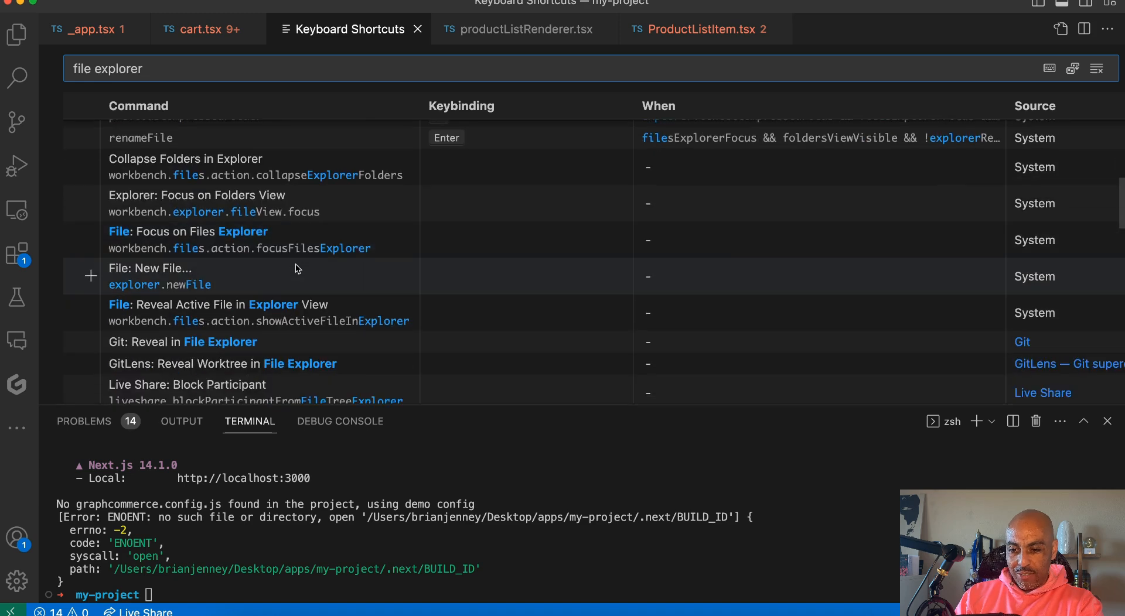
{"action": "scroll", "scroll_direction": "down", "scroll_amount": 3}
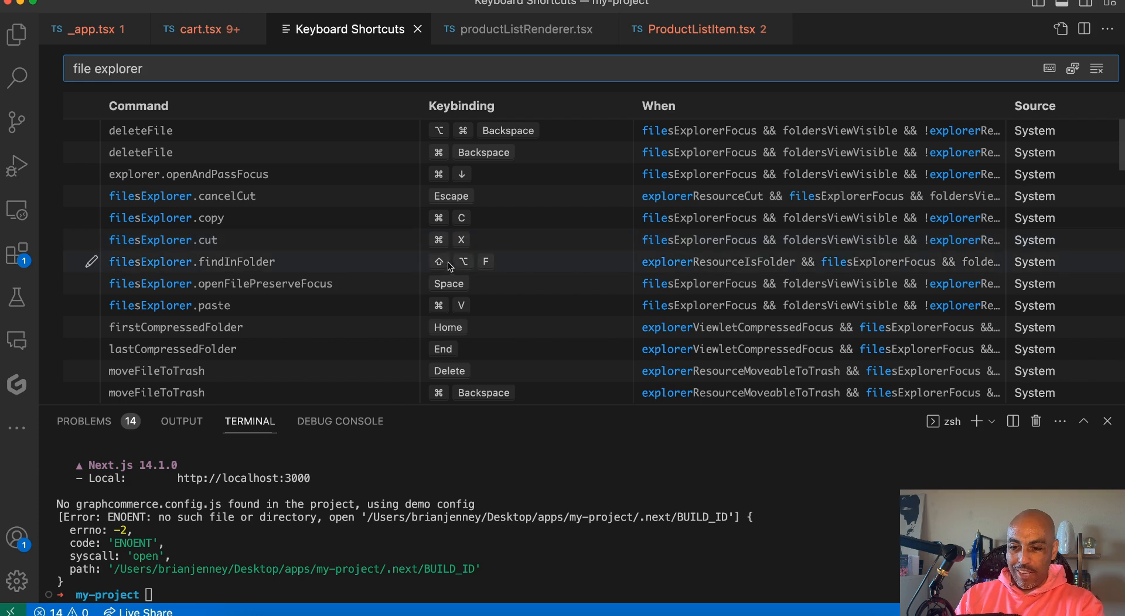
{"action": "mouse_move", "coordinate": [222, 262]}
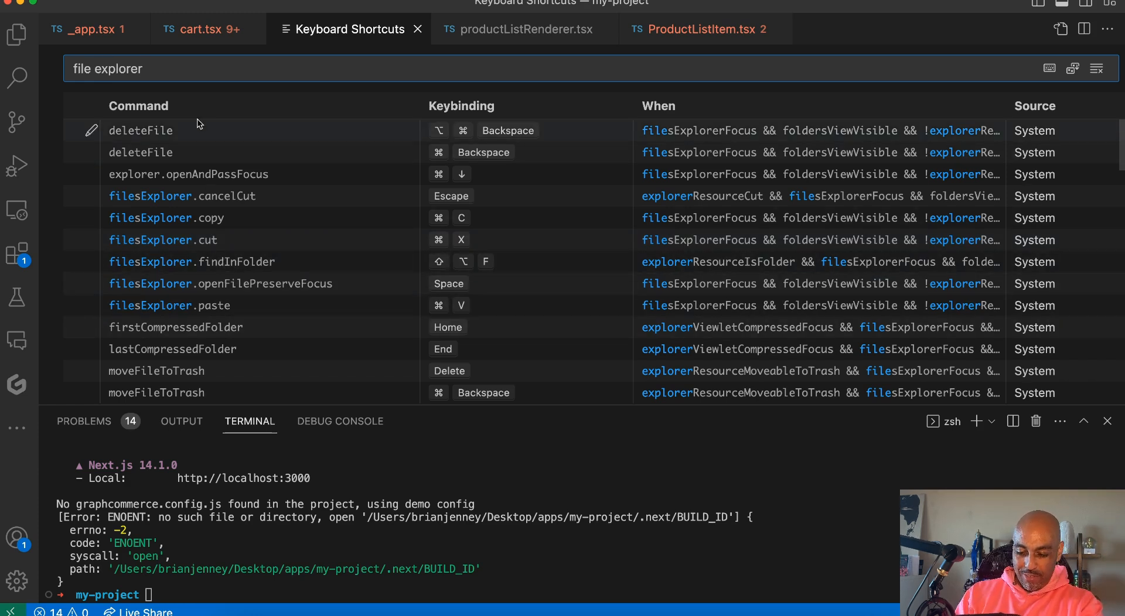
Filter the Keyboard Shortcuts list to 'integrated', leaving the terminal sendSequence command
{"action": "type", "text": "integrated"}
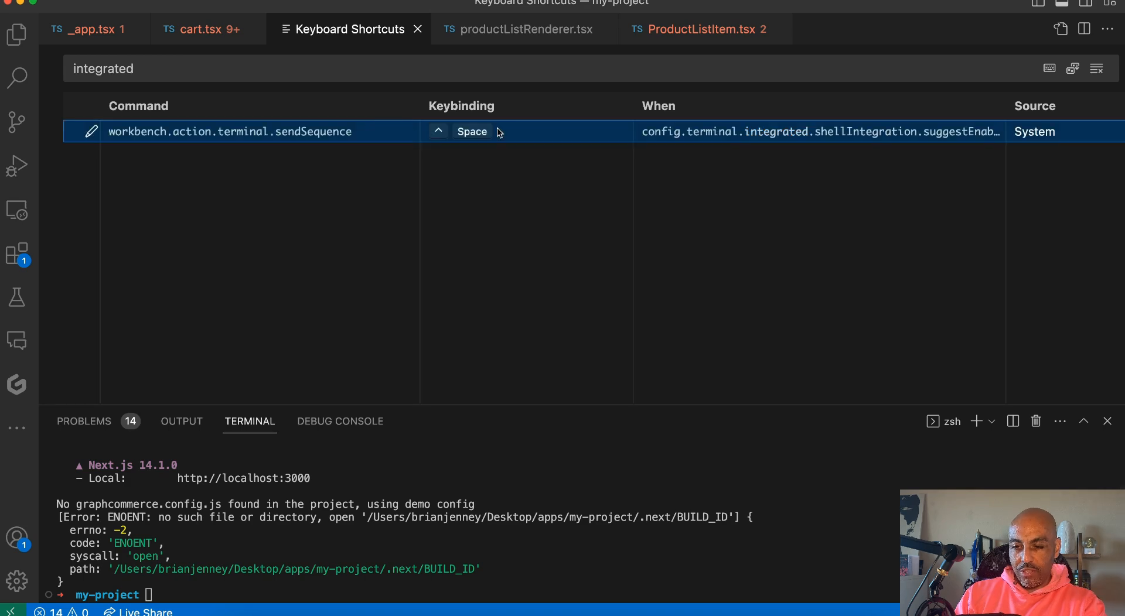
{"action": "mouse_move", "coordinate": [66, 122]}
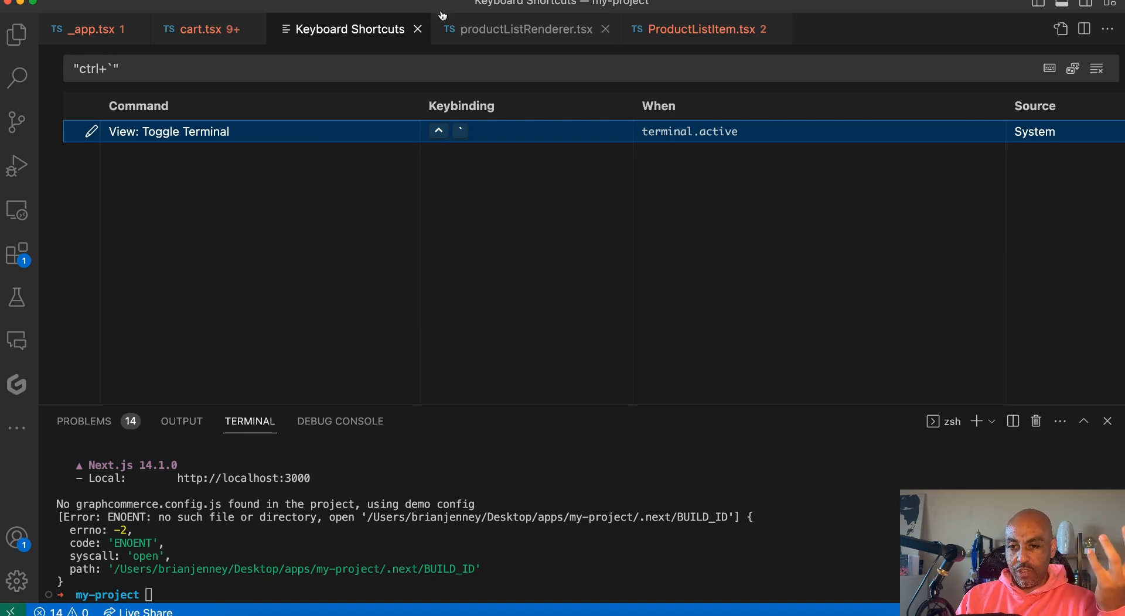
{"action": "mouse_move", "coordinate": [418, 28]}
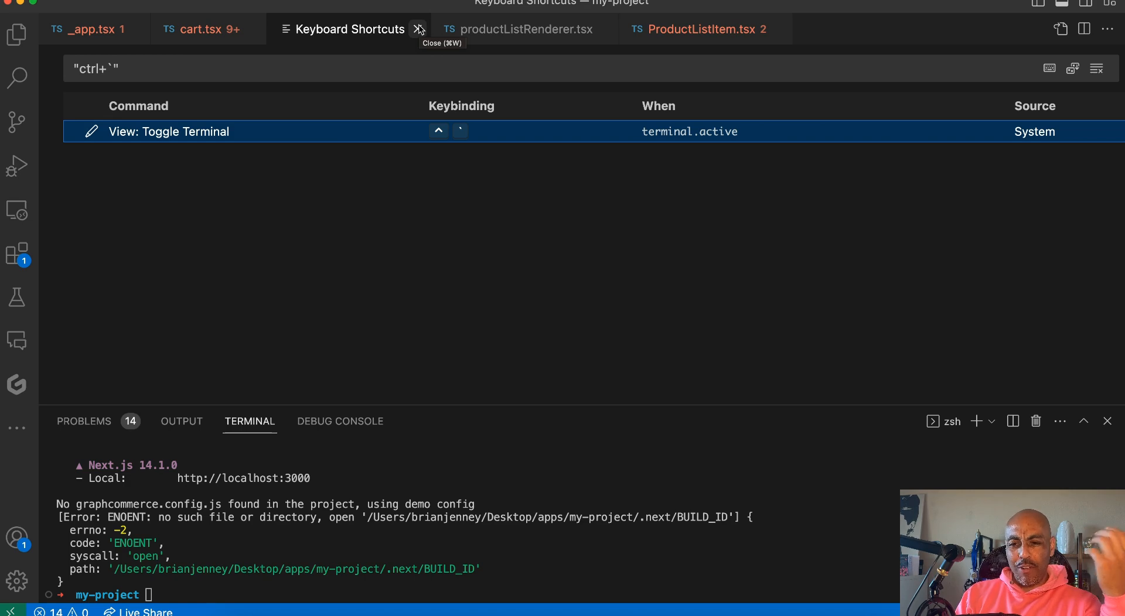
{"action": "mouse_move", "coordinate": [698, 149]}
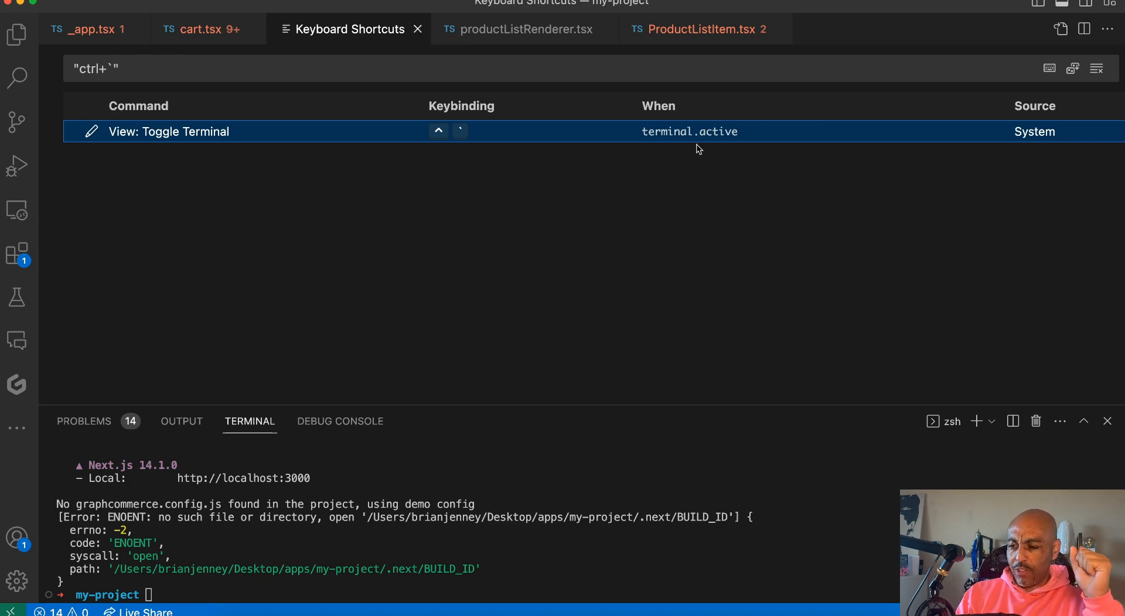